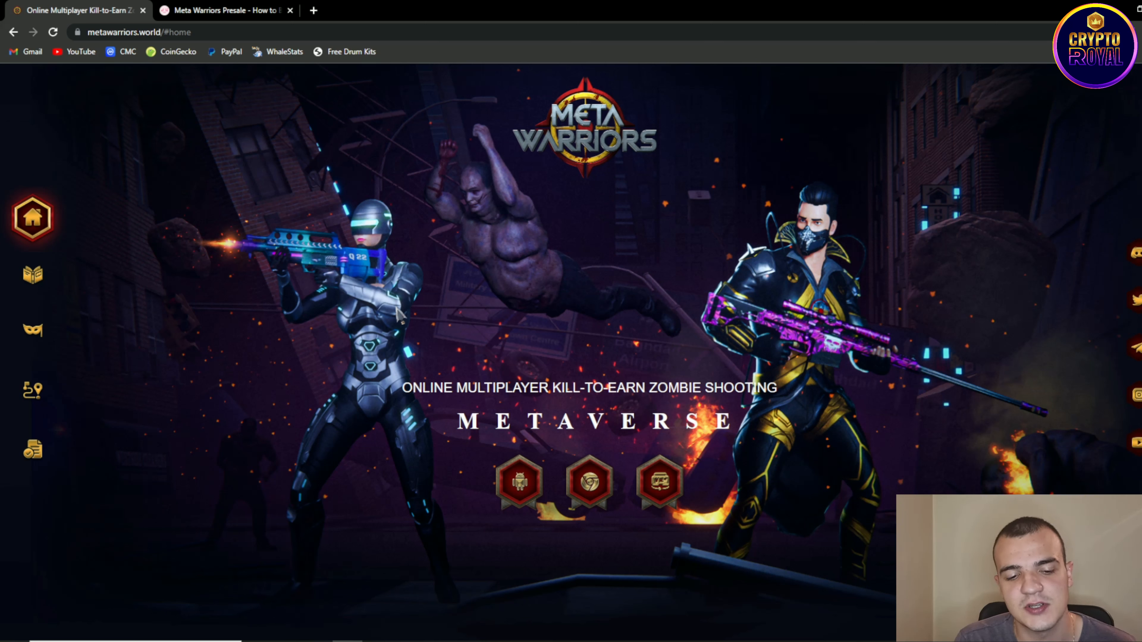
mouse_move(421, 321)
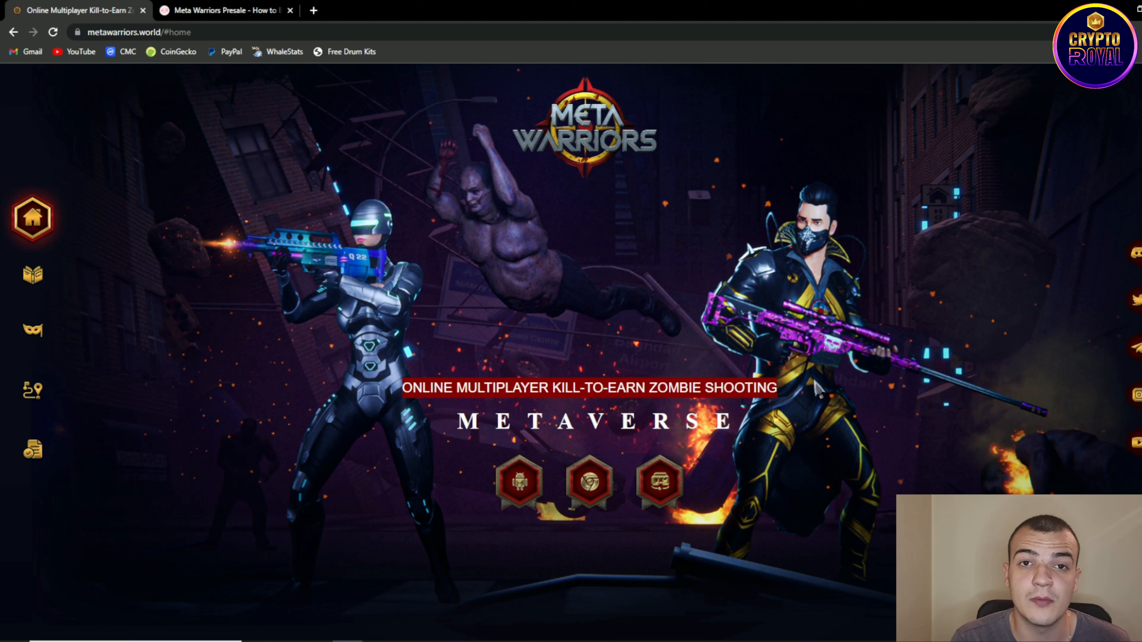
mouse_move(400, 458)
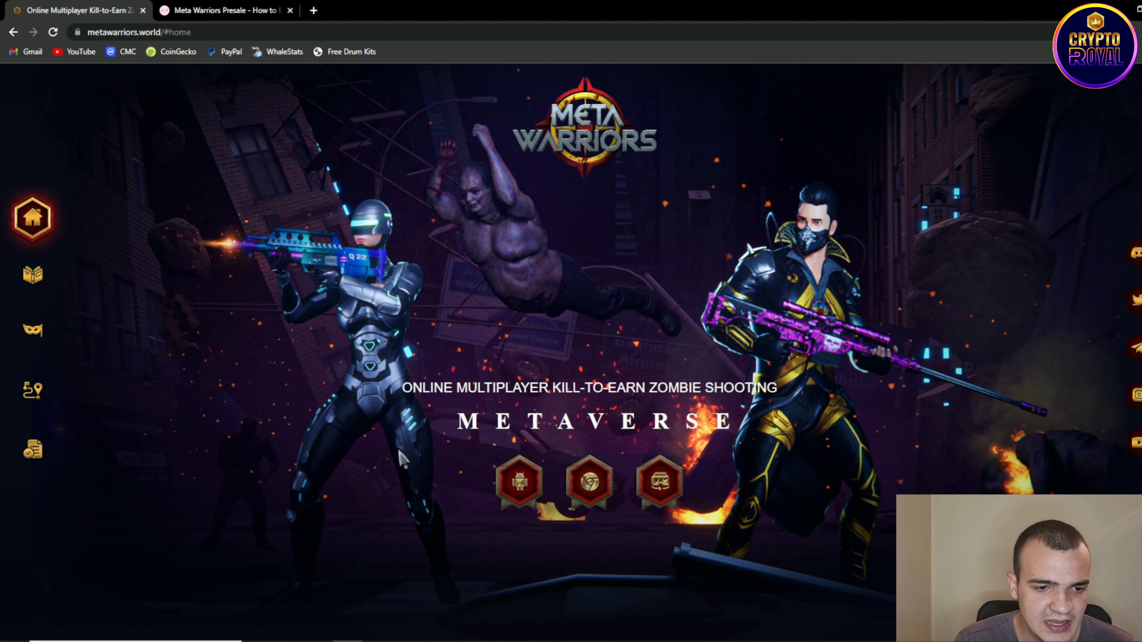
mouse_move(272, 370)
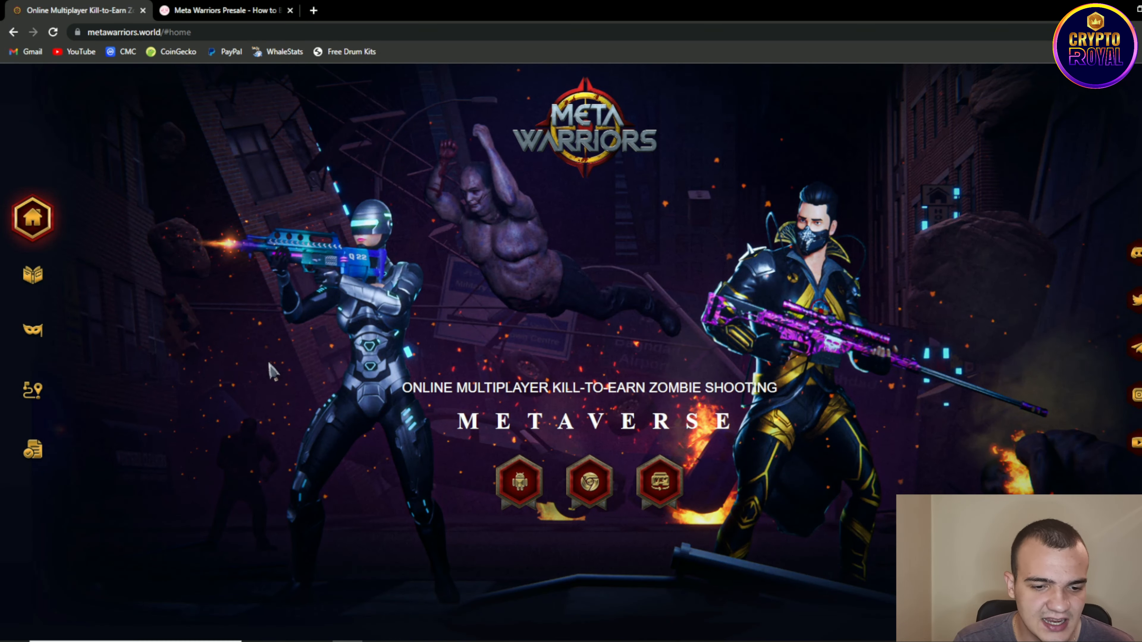
Step: Bring up the Zombie City section about zombie killing, treasure finding and multiplayer battles
click(32, 275)
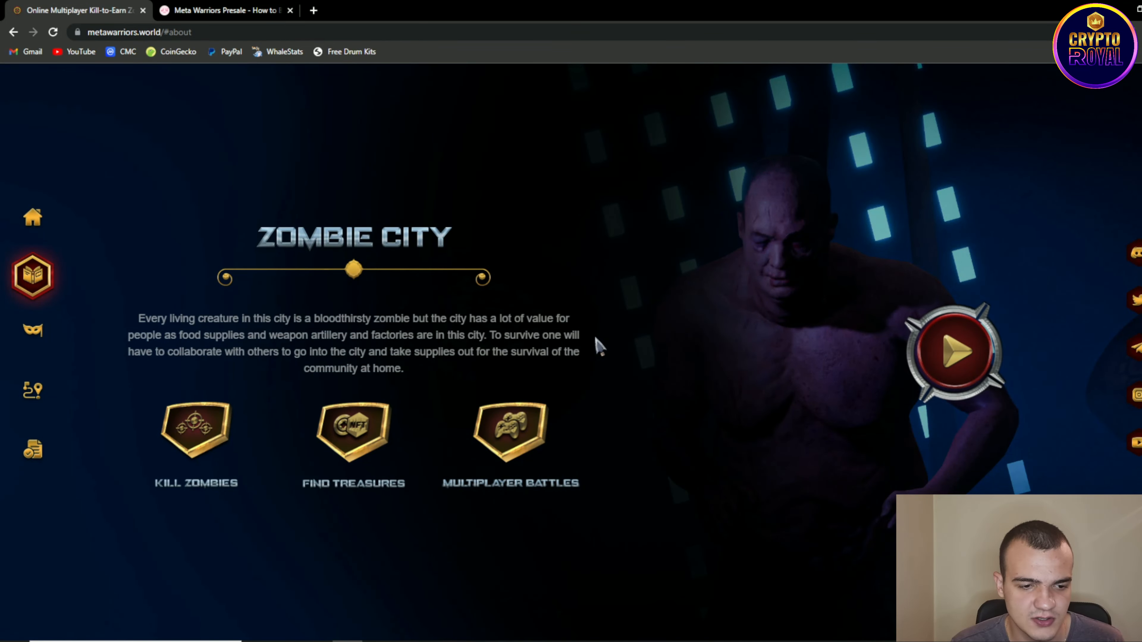
Step: Cycle the playable characters from Jack Diamond to Jennifer Jacobs and back to Jack Diamond
click(32, 331)
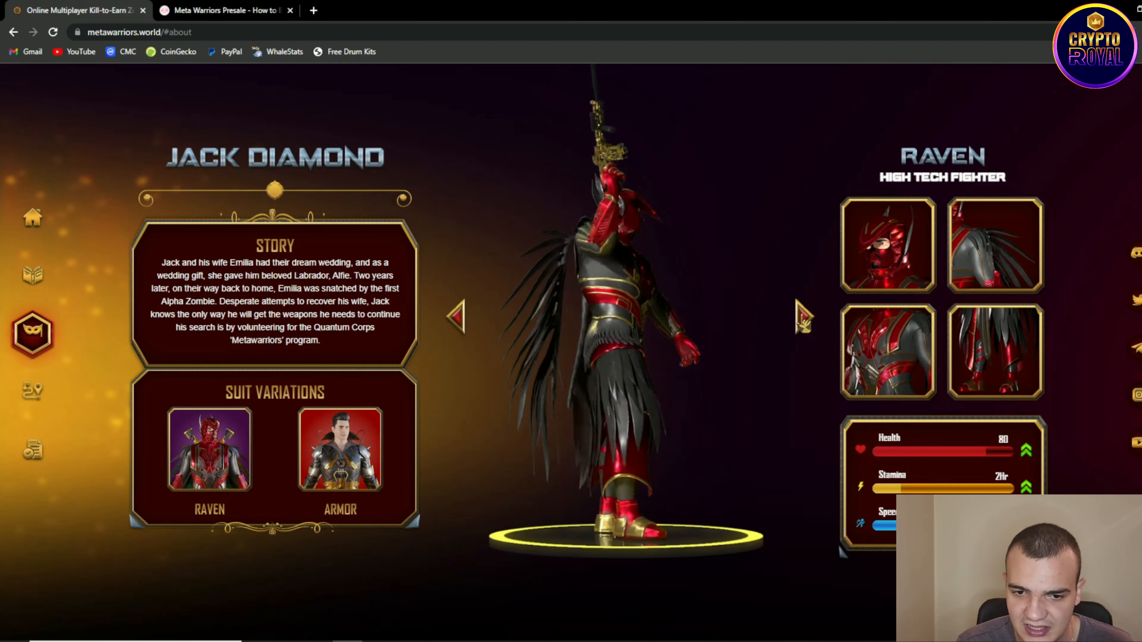
click(803, 316)
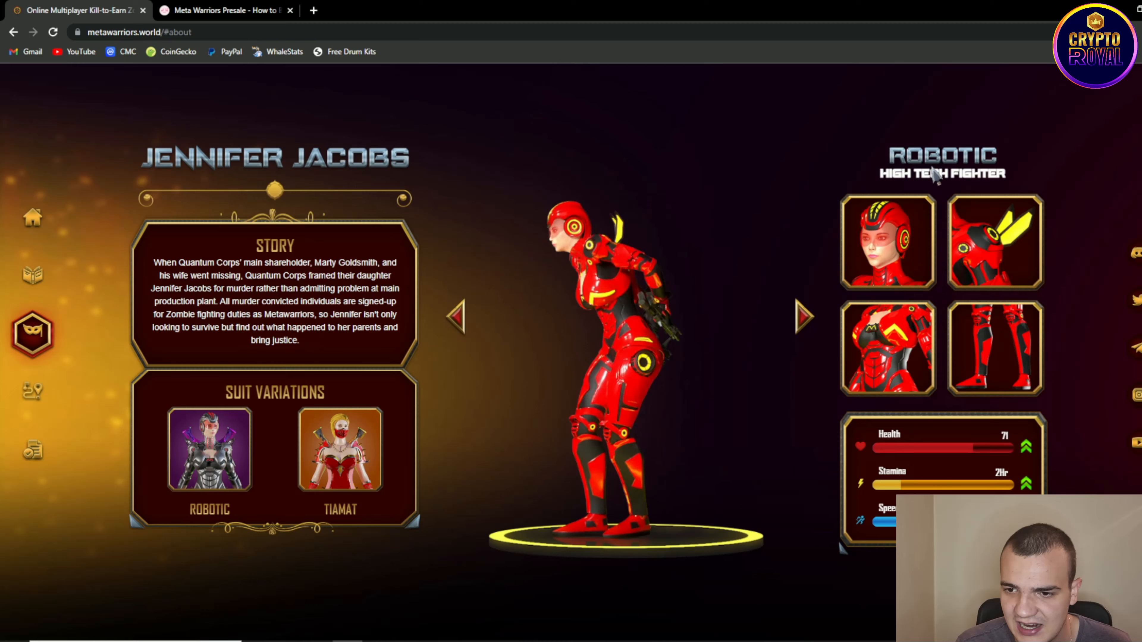
click(805, 315)
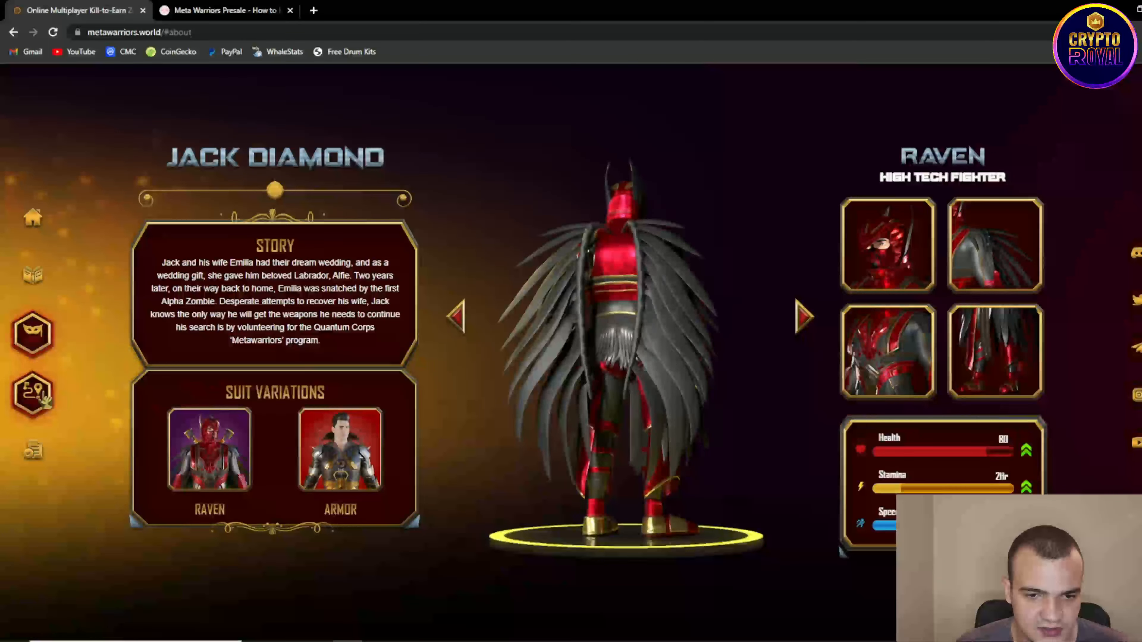
Step: Show the roadmap milestones from the Q4 2021 website launch to the Q1 2023 game release
click(33, 391)
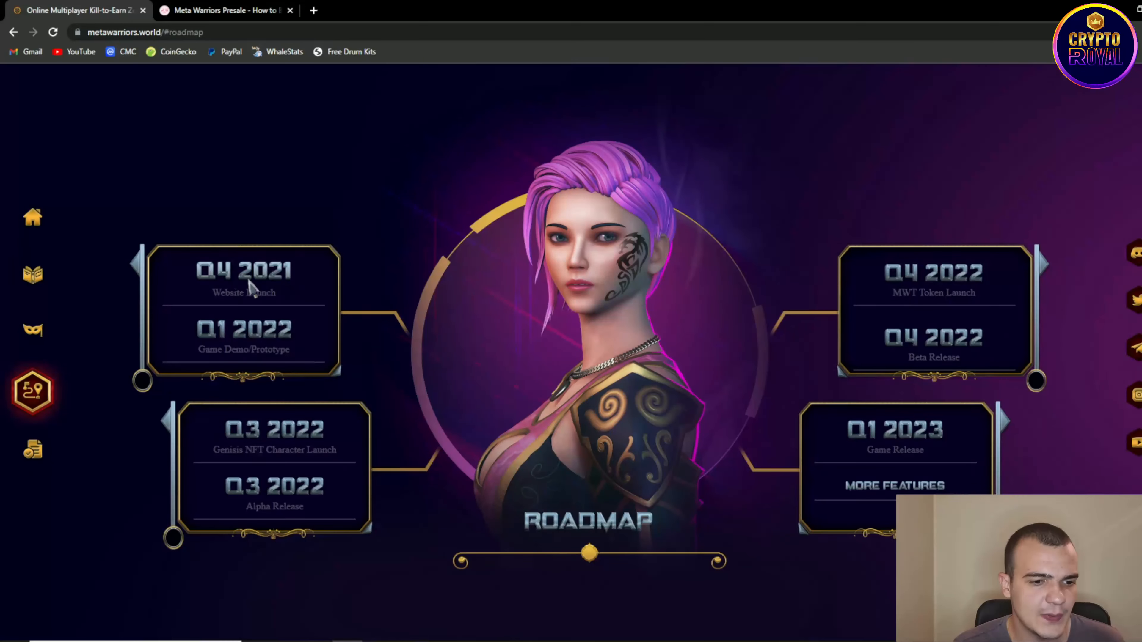
mouse_move(266, 284)
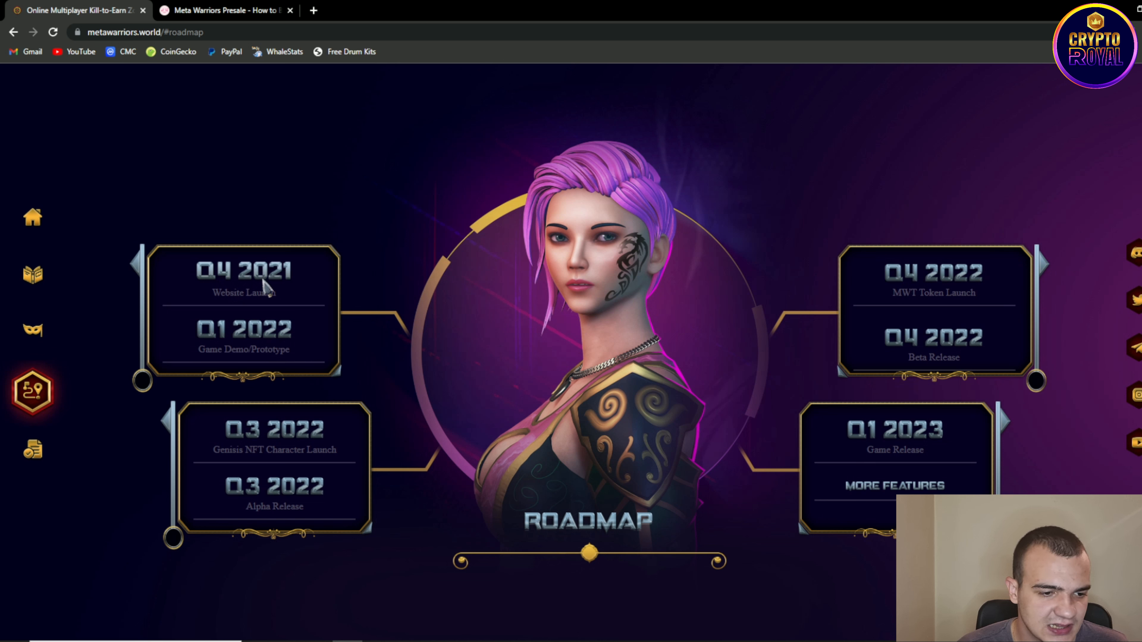
mouse_move(240, 353)
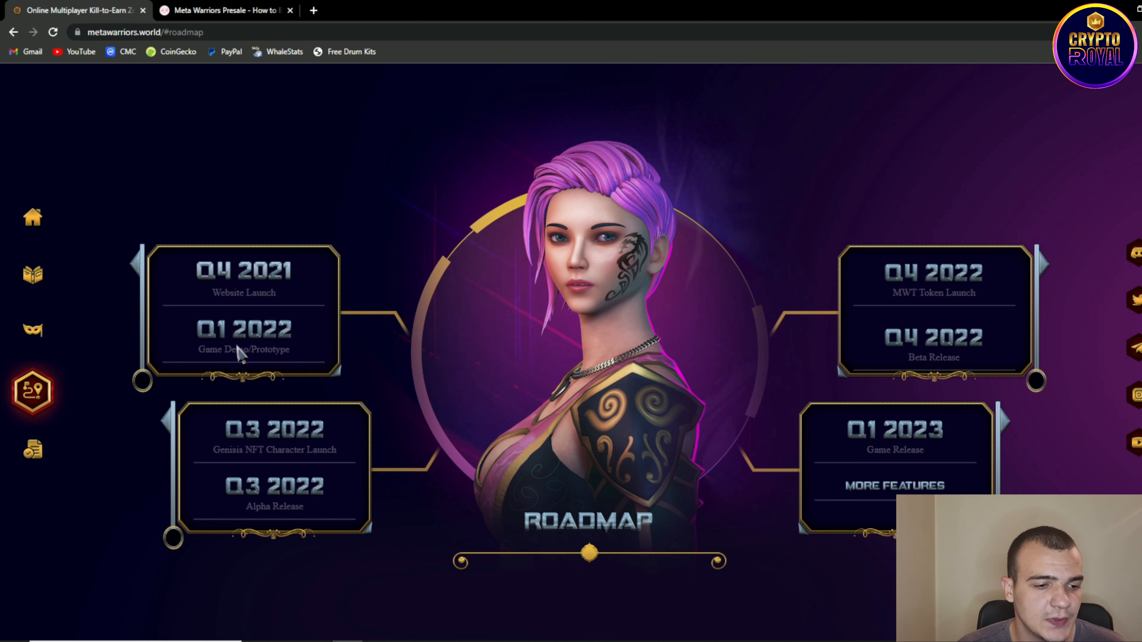
mouse_move(237, 364)
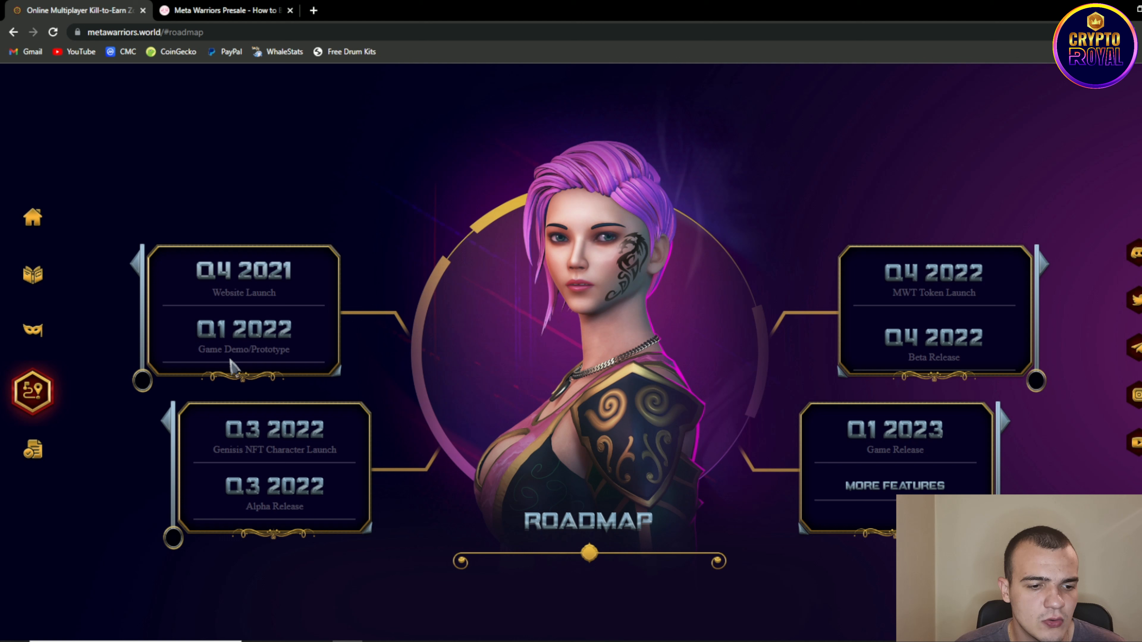
mouse_move(314, 361)
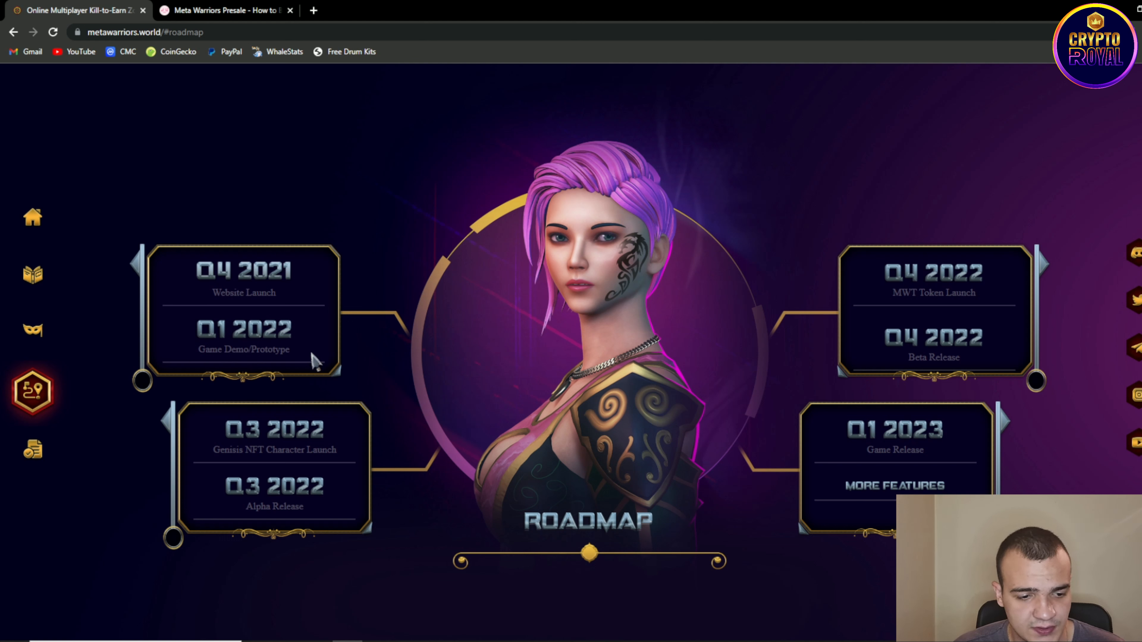
mouse_move(302, 459)
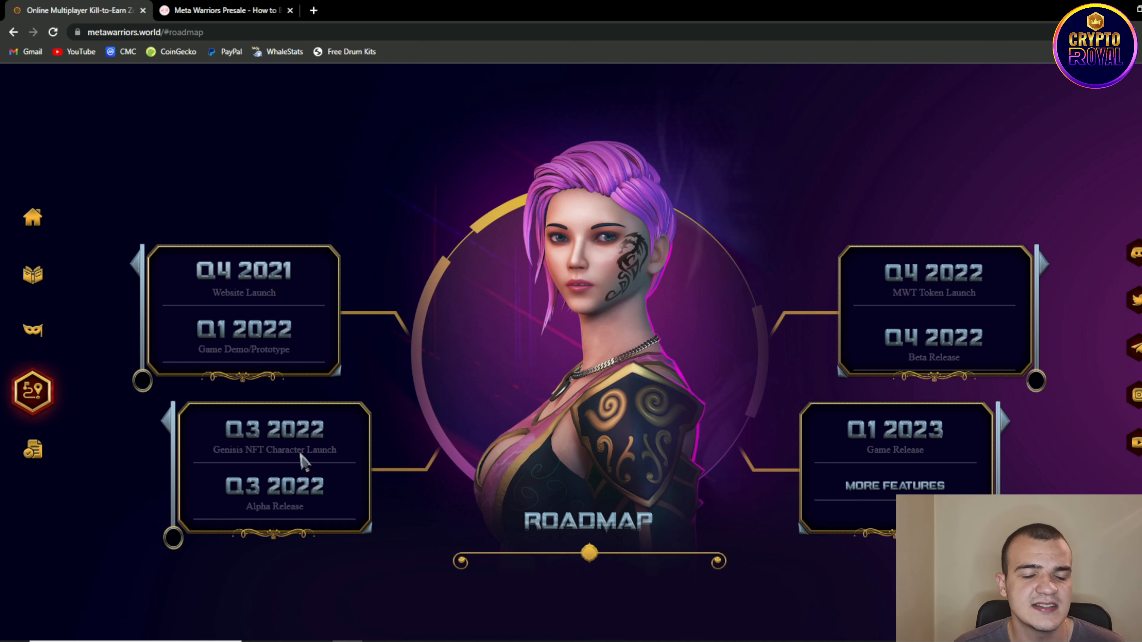
mouse_move(279, 477)
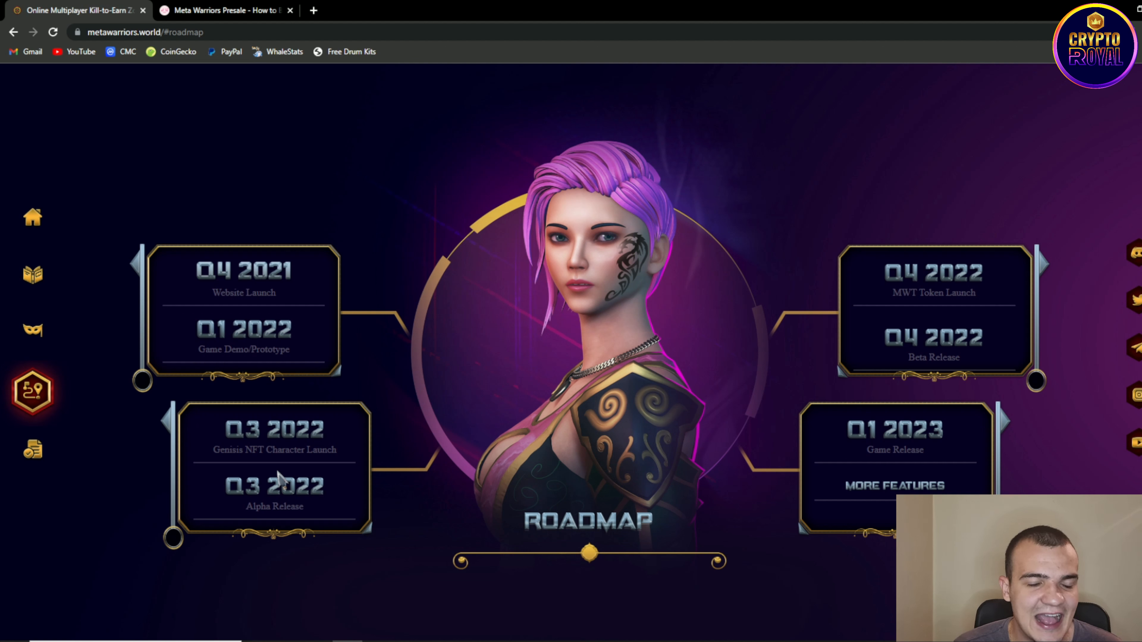
mouse_move(932, 347)
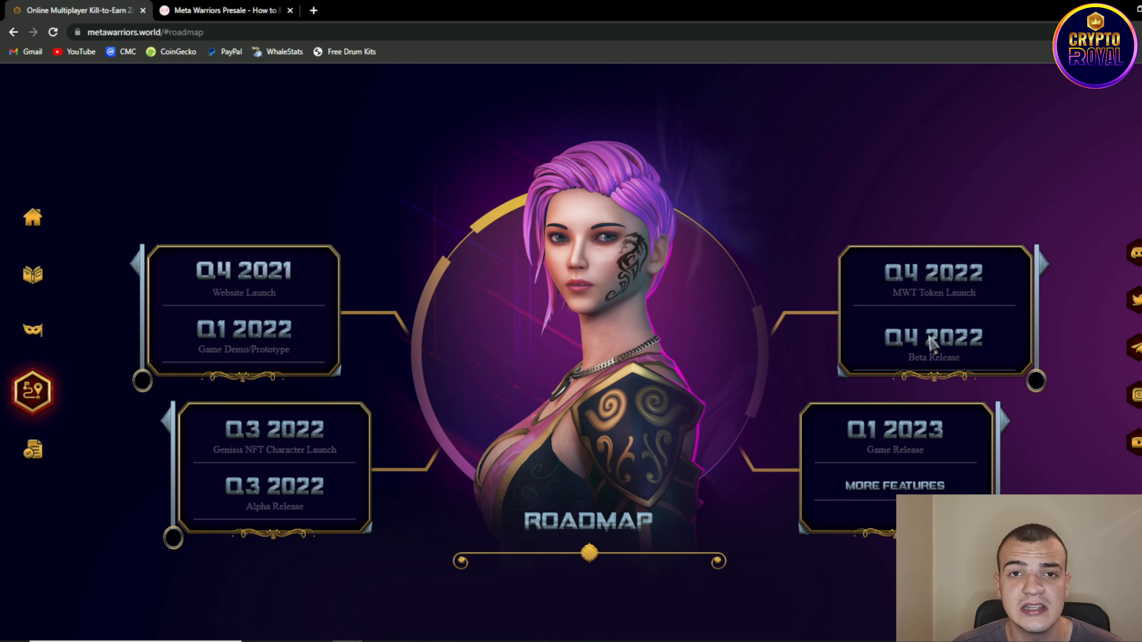
mouse_move(951, 291)
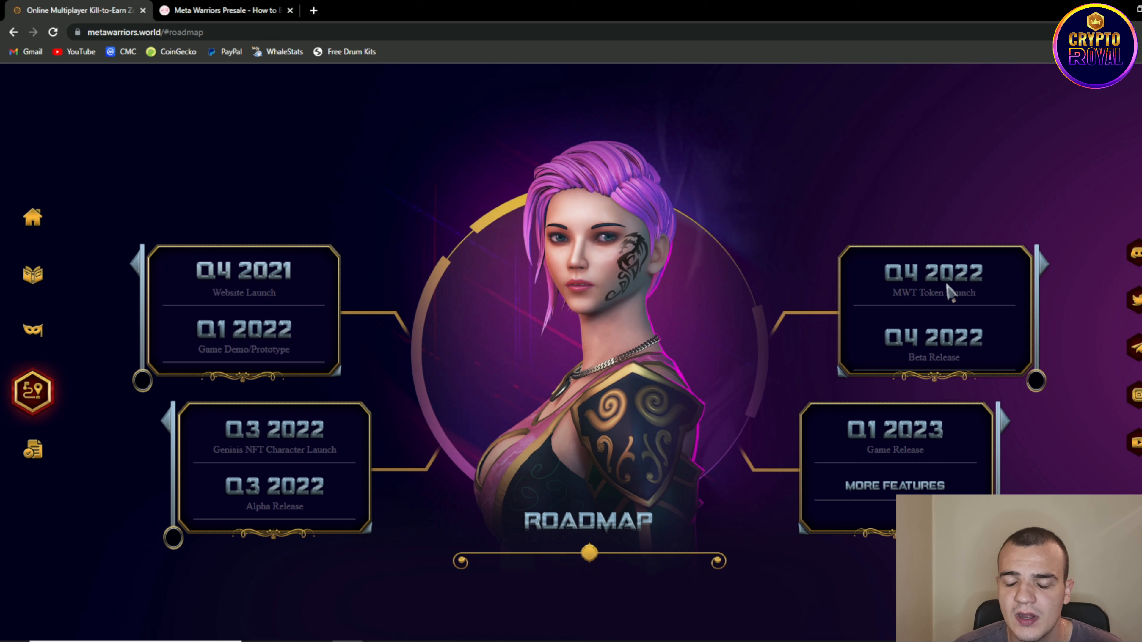
mouse_move(918, 318)
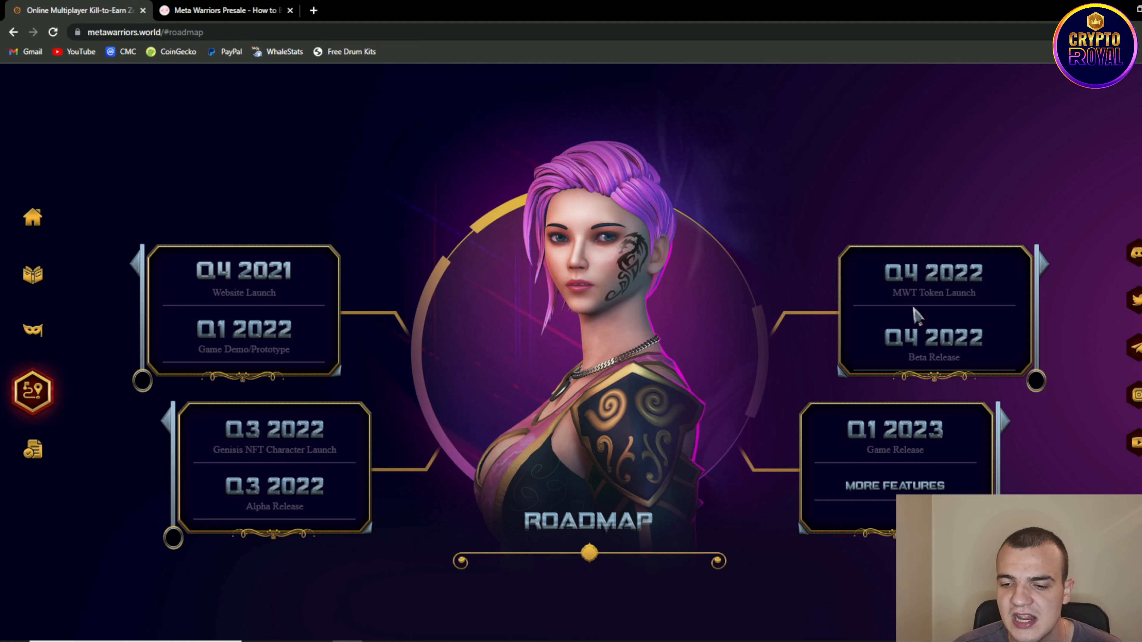
mouse_move(903, 394)
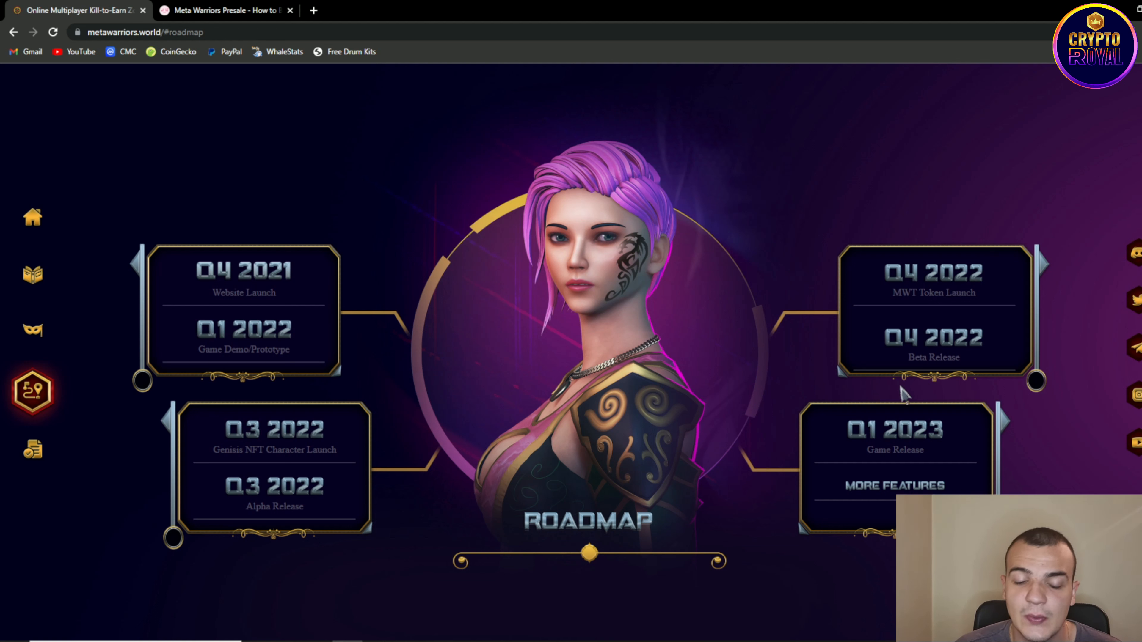
mouse_move(893, 474)
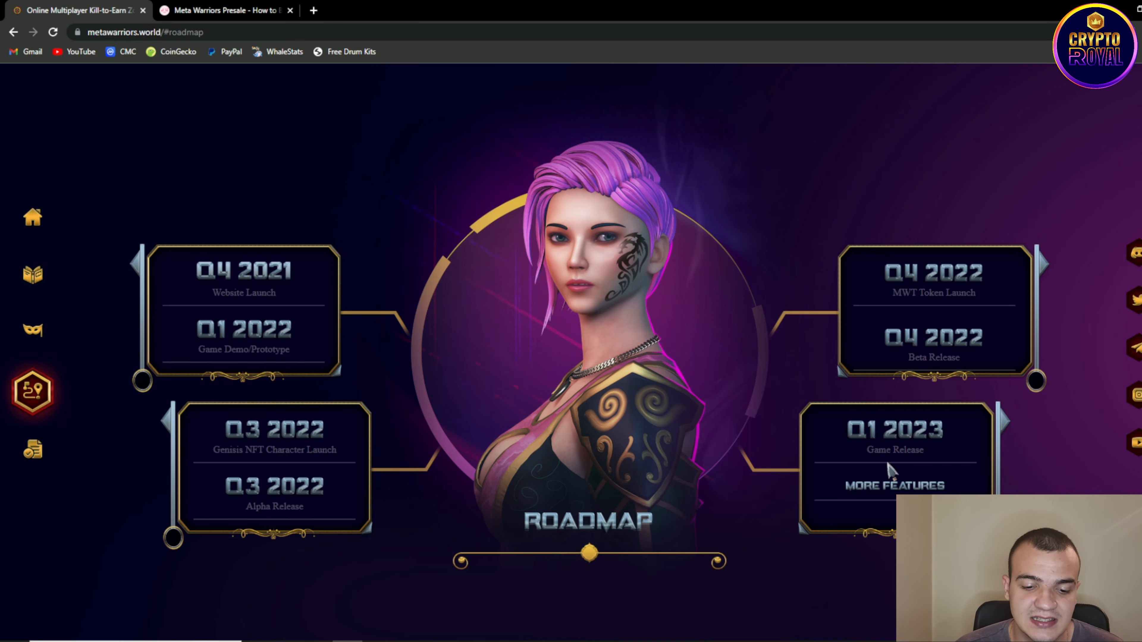
mouse_move(279, 393)
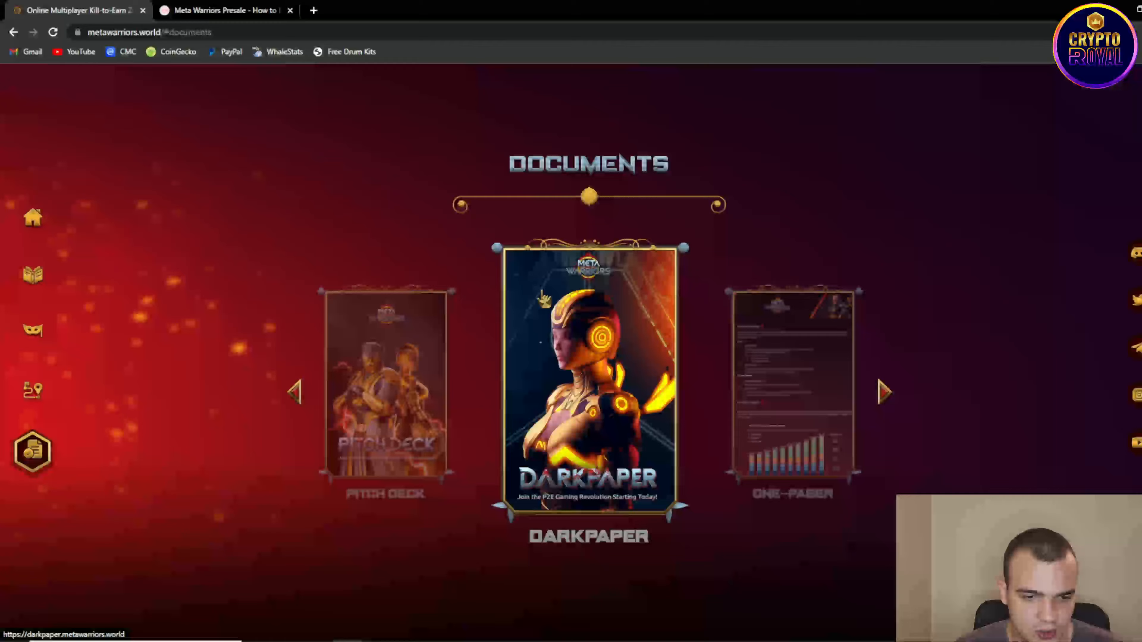
Step: Load the Meta Warriors Pitch Deck PDF and reach page 2, Project Overview of lands and in-game tokens
click(385, 386)
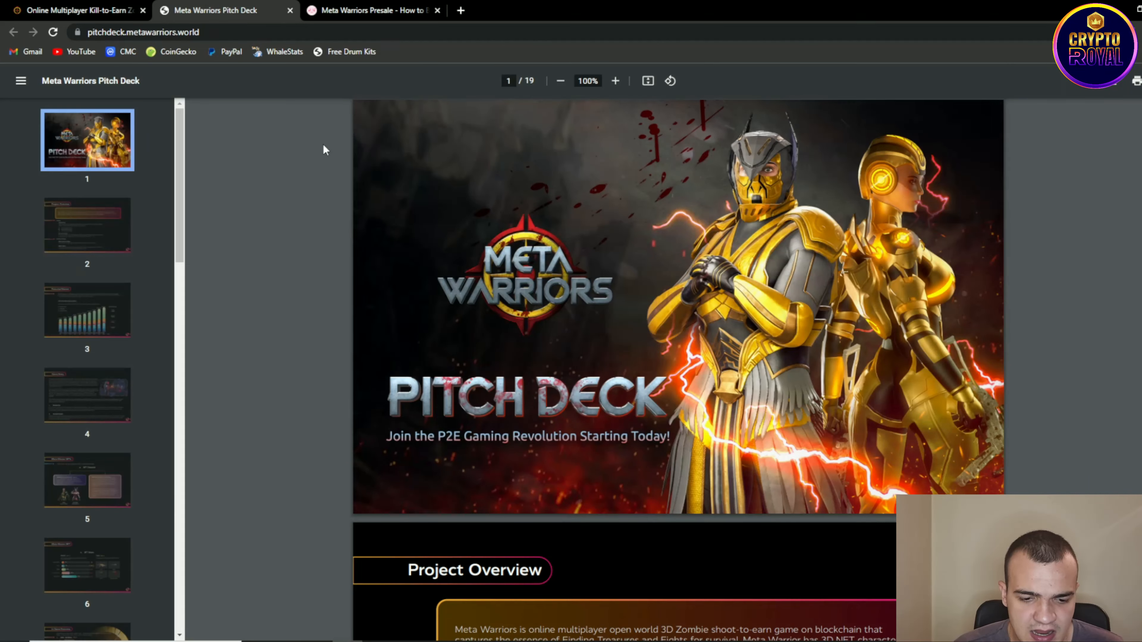
scroll(down, 3)
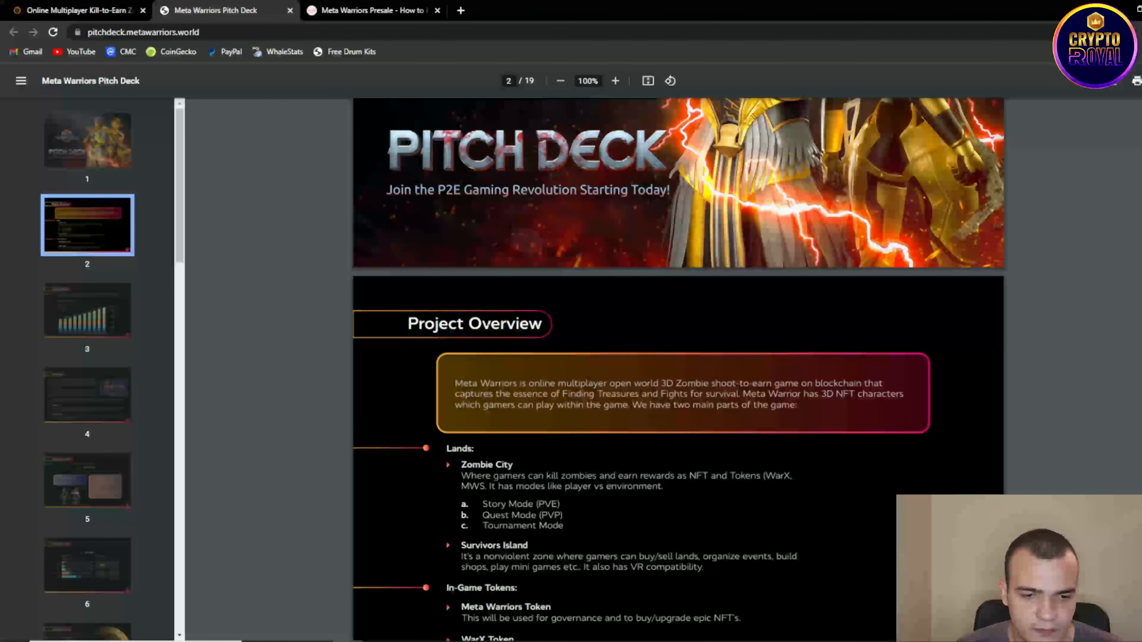
scroll(down, 3)
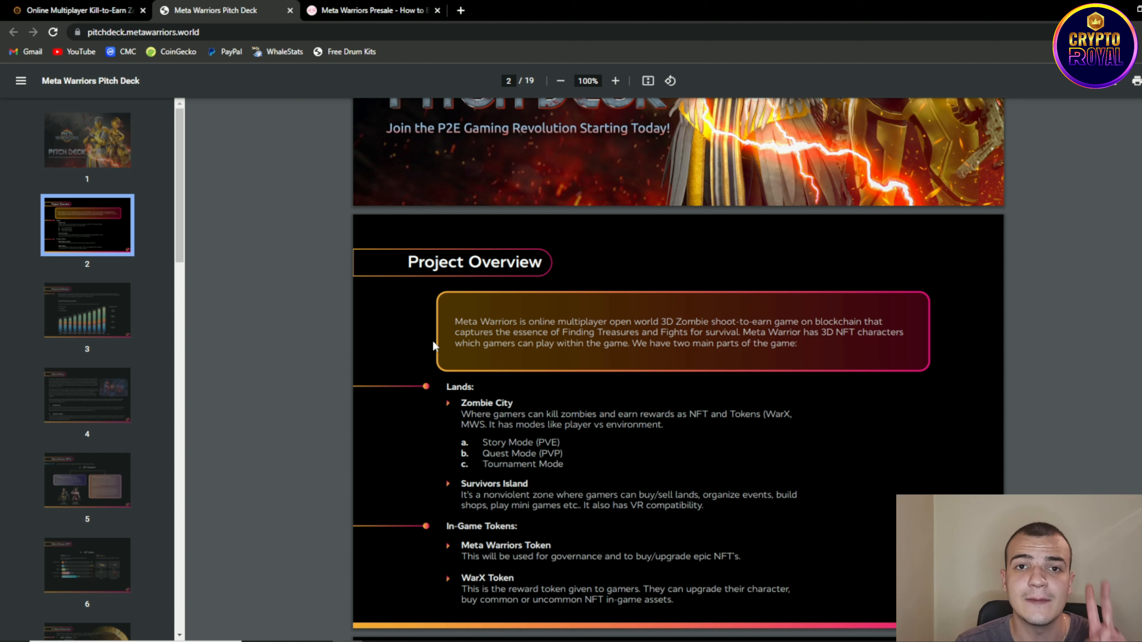
mouse_move(421, 382)
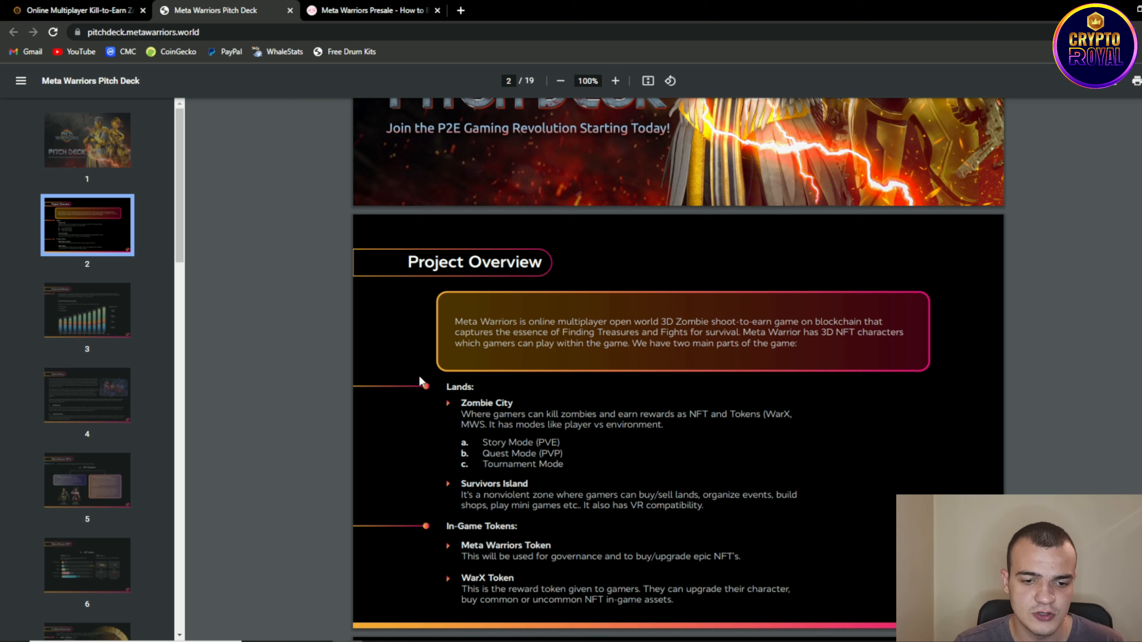
mouse_move(415, 410)
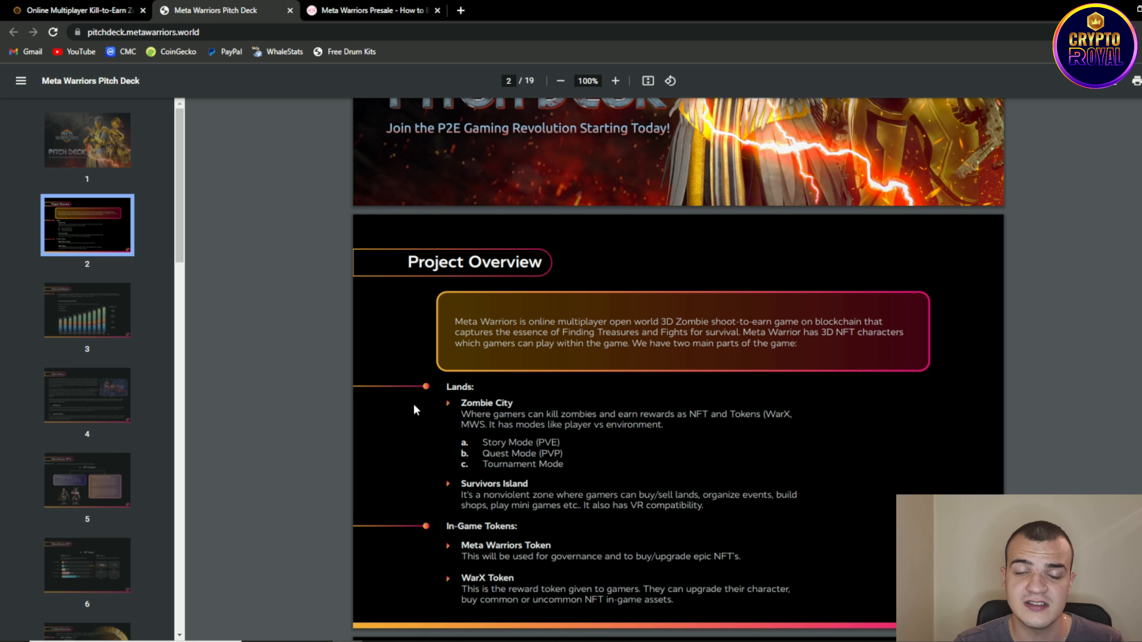
mouse_move(418, 421)
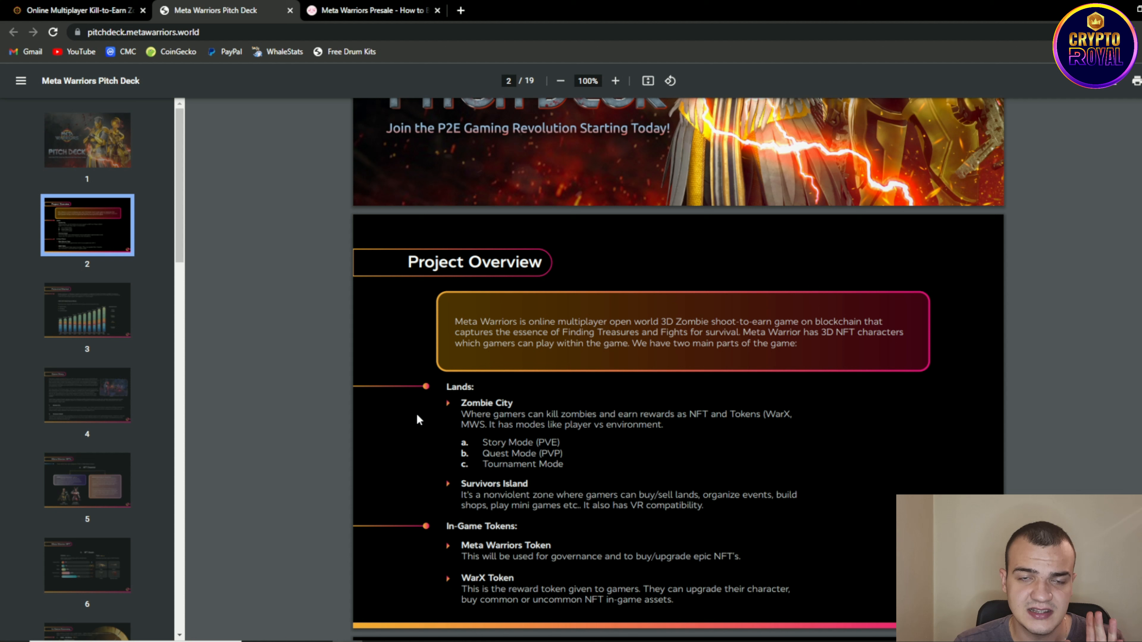
mouse_move(424, 445)
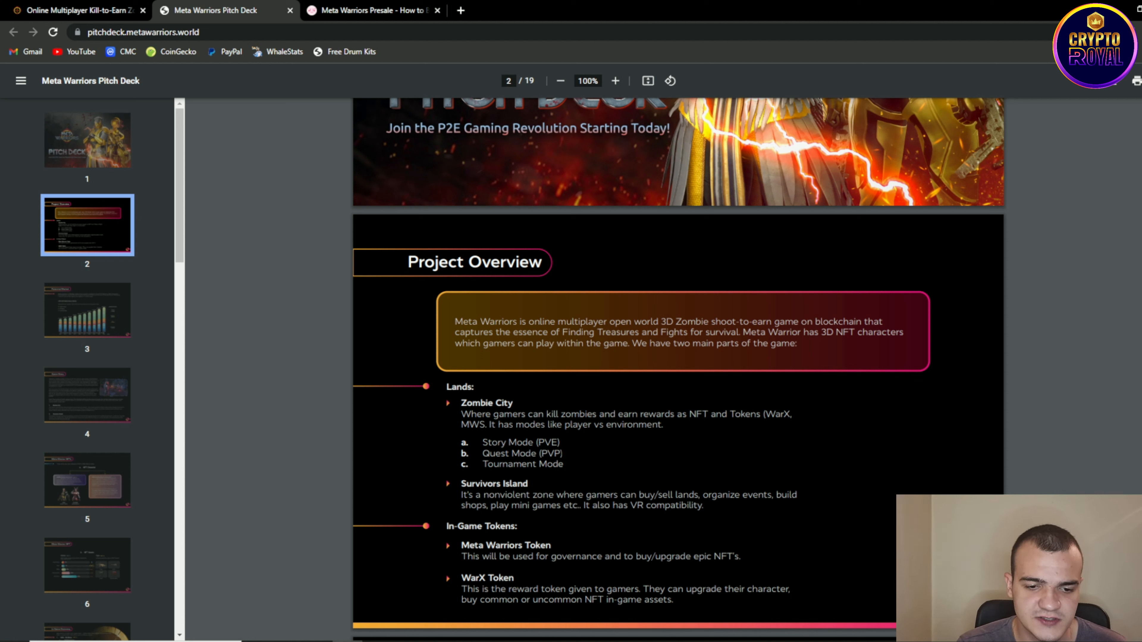
mouse_move(583, 455)
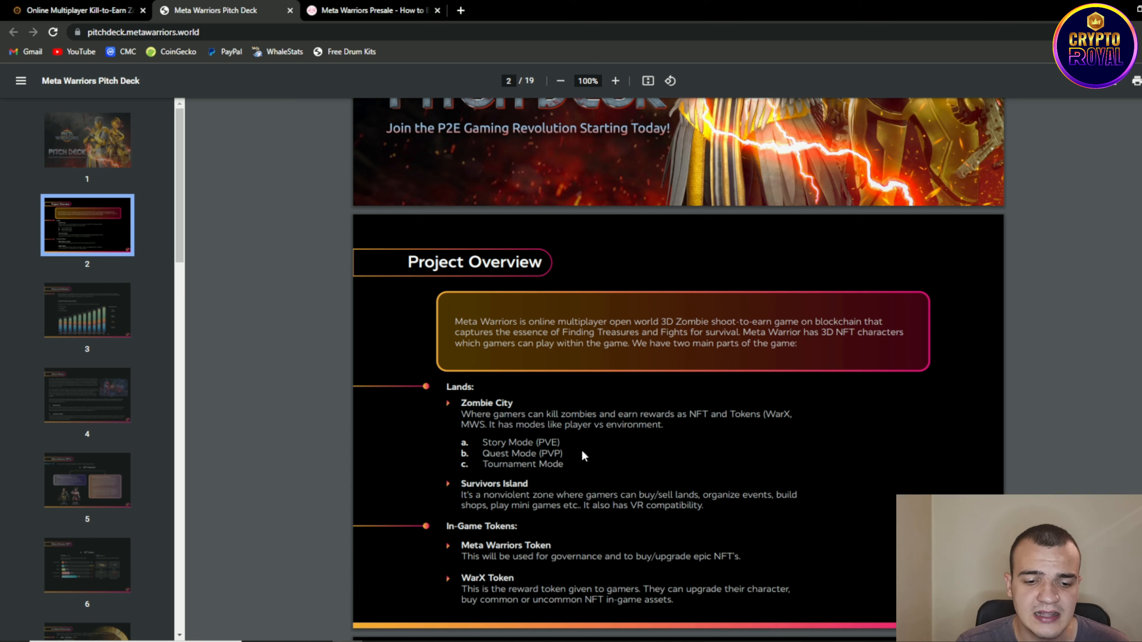
mouse_move(578, 464)
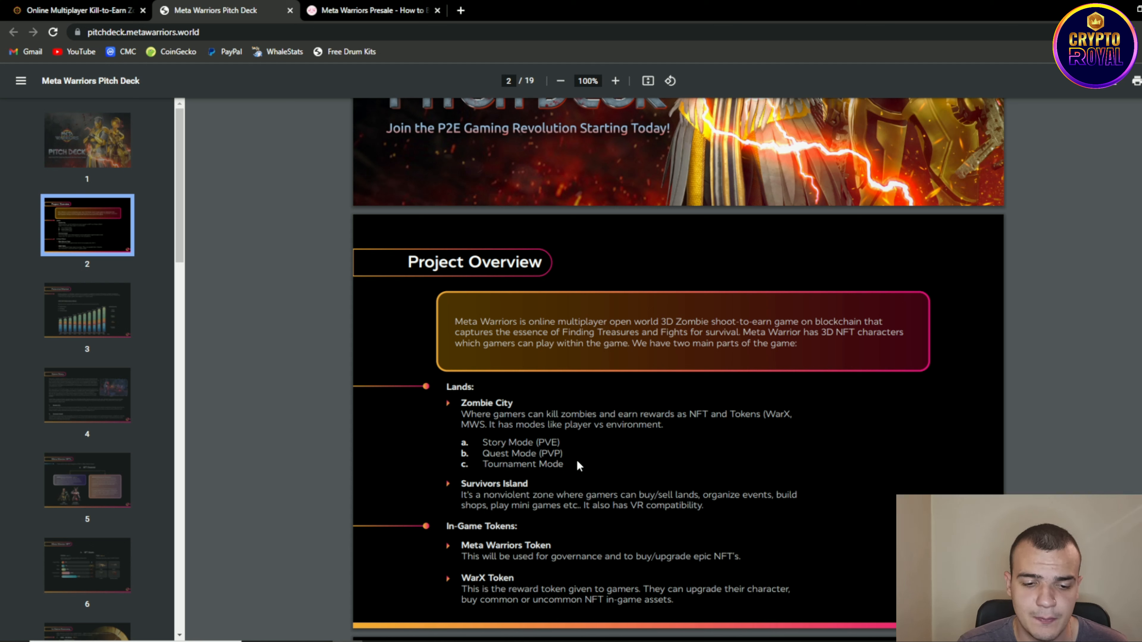
mouse_move(585, 474)
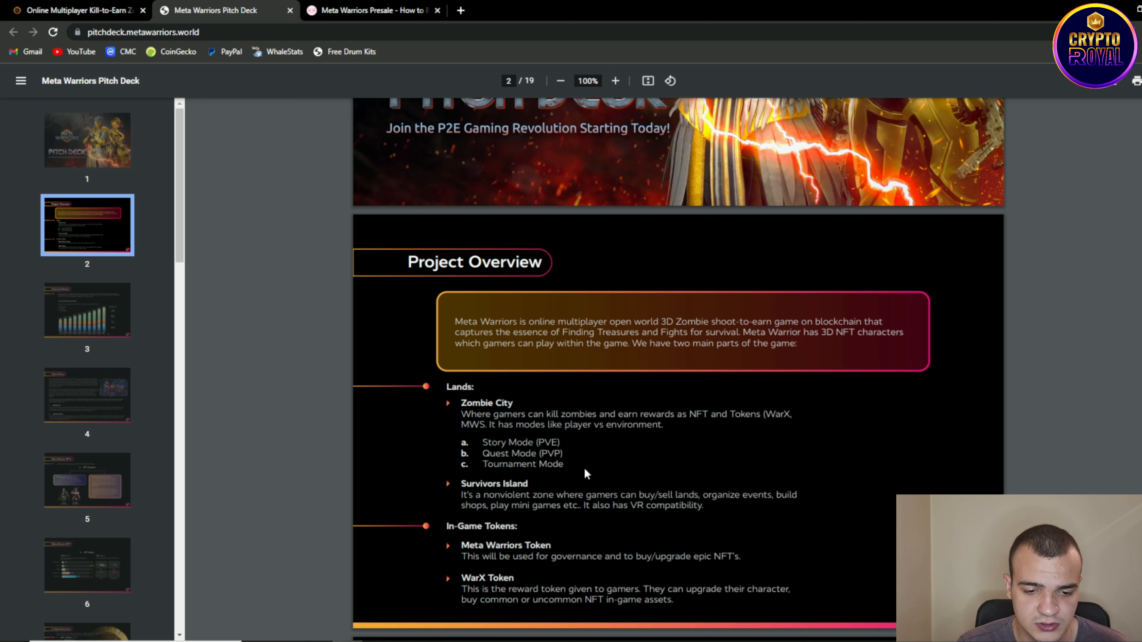
mouse_move(578, 479)
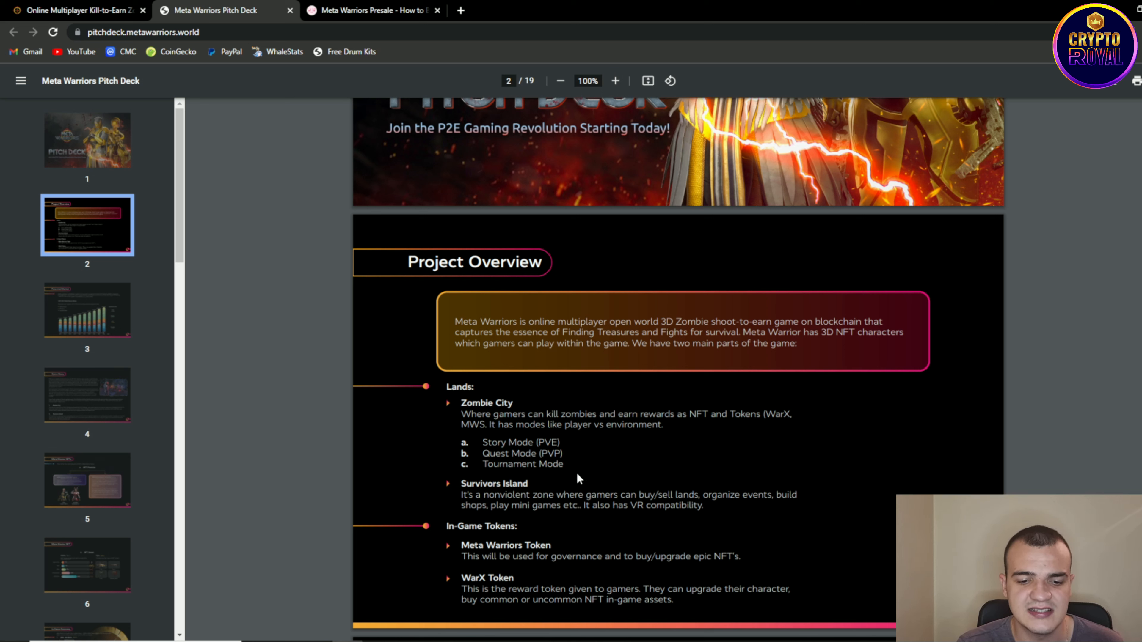
mouse_move(606, 455)
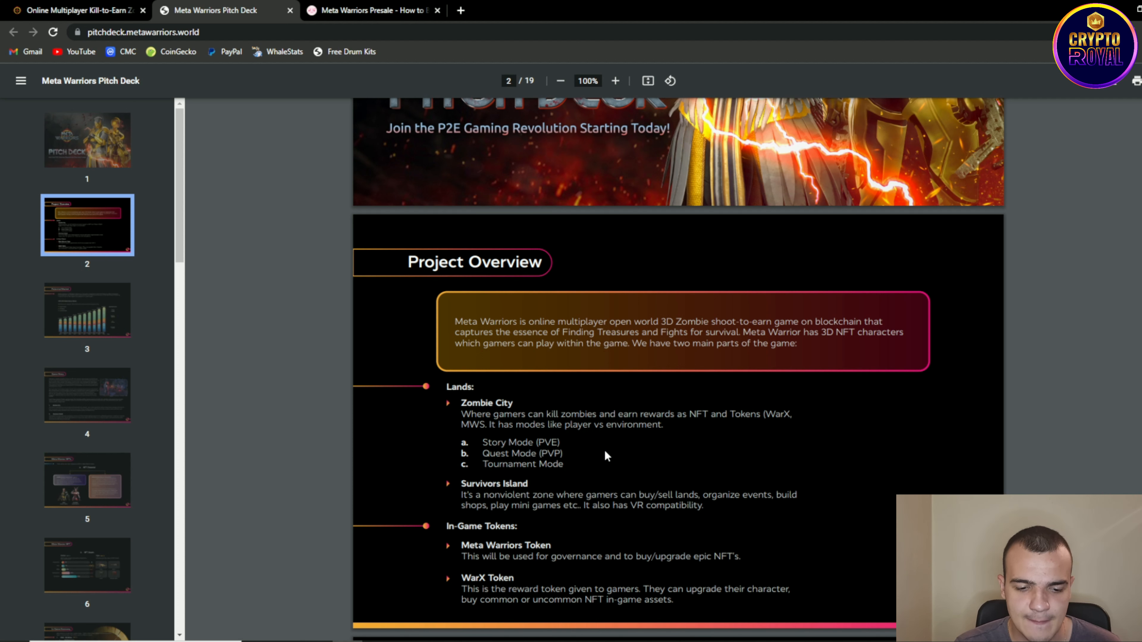
Step: Advance to page 3's Potential Market 2012–2021 games market chart and on toward the Game Story
scroll(down, 3)
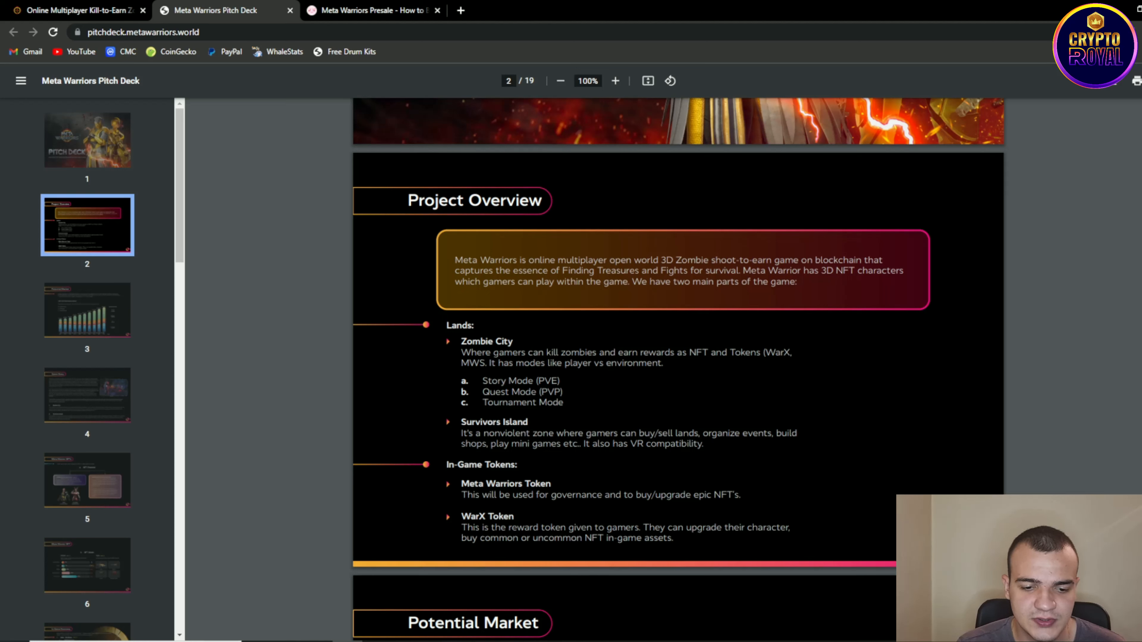
mouse_move(614, 469)
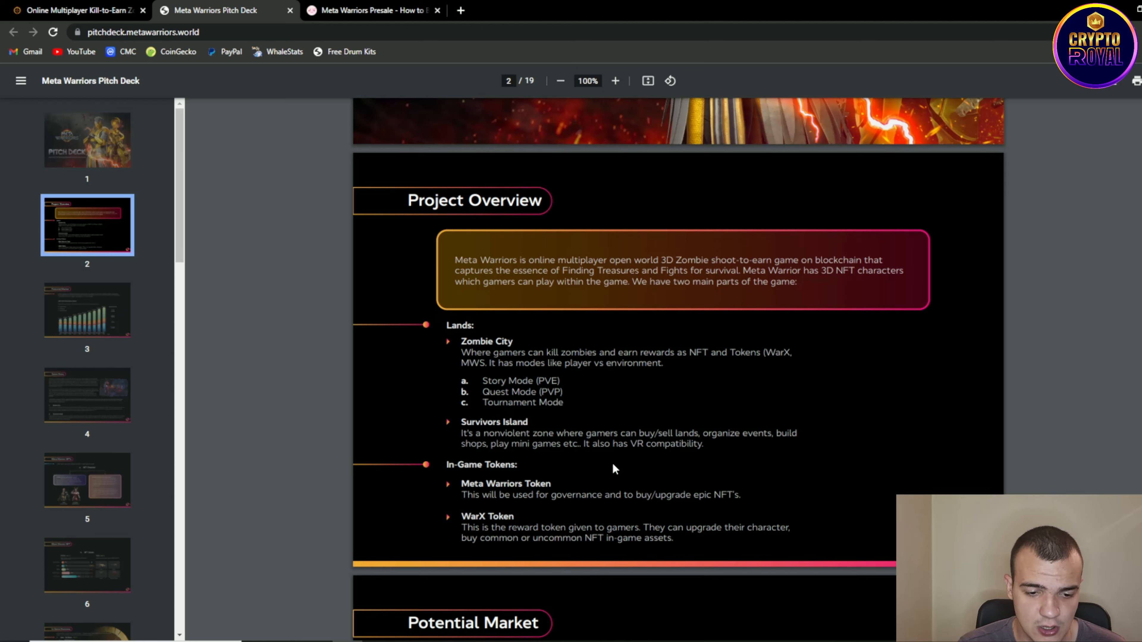
mouse_move(583, 472)
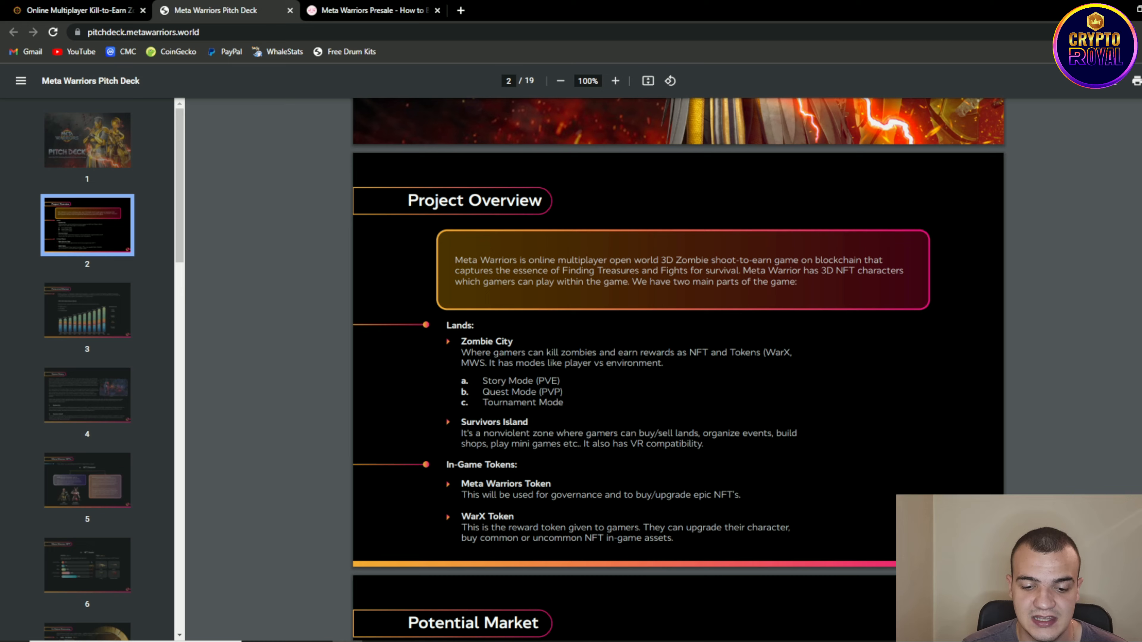
mouse_move(448, 539)
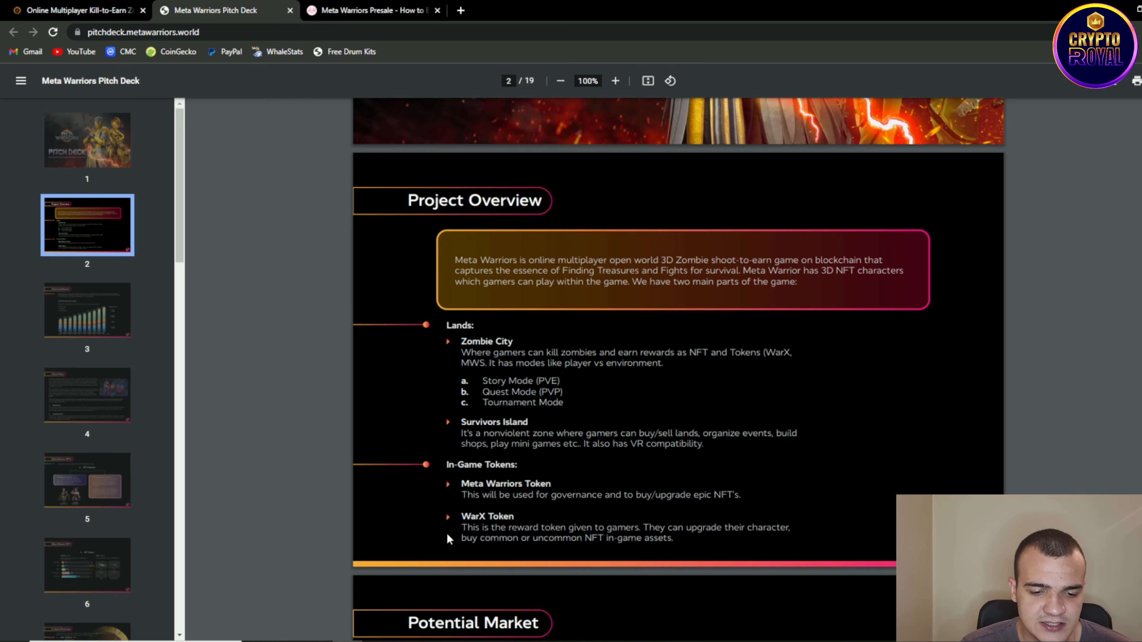
scroll(down, 3)
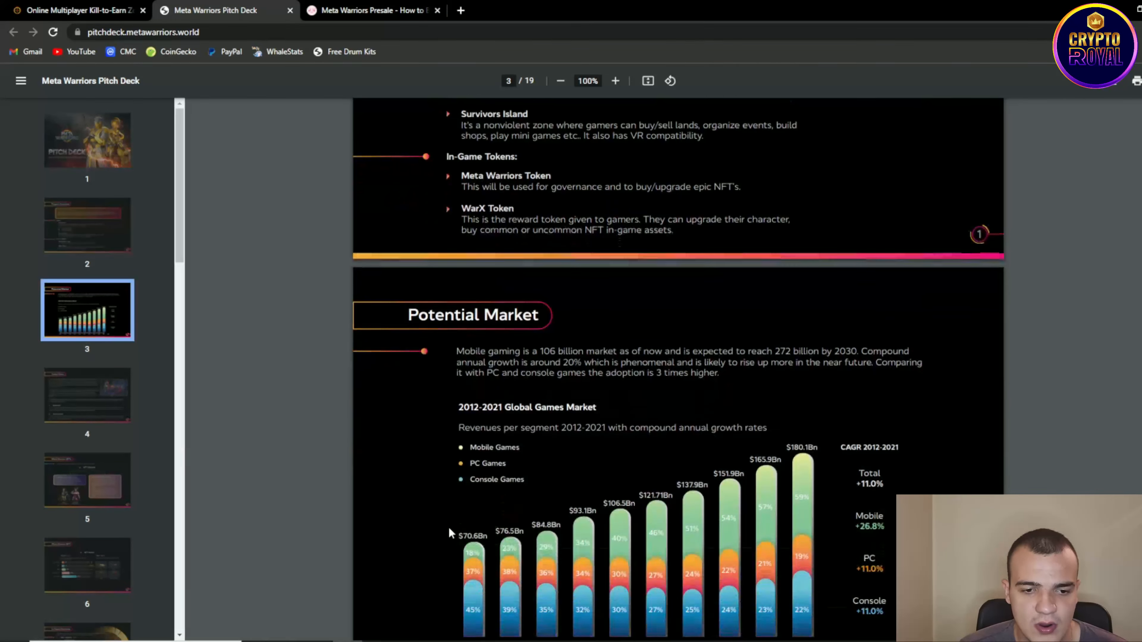
scroll(down, 3)
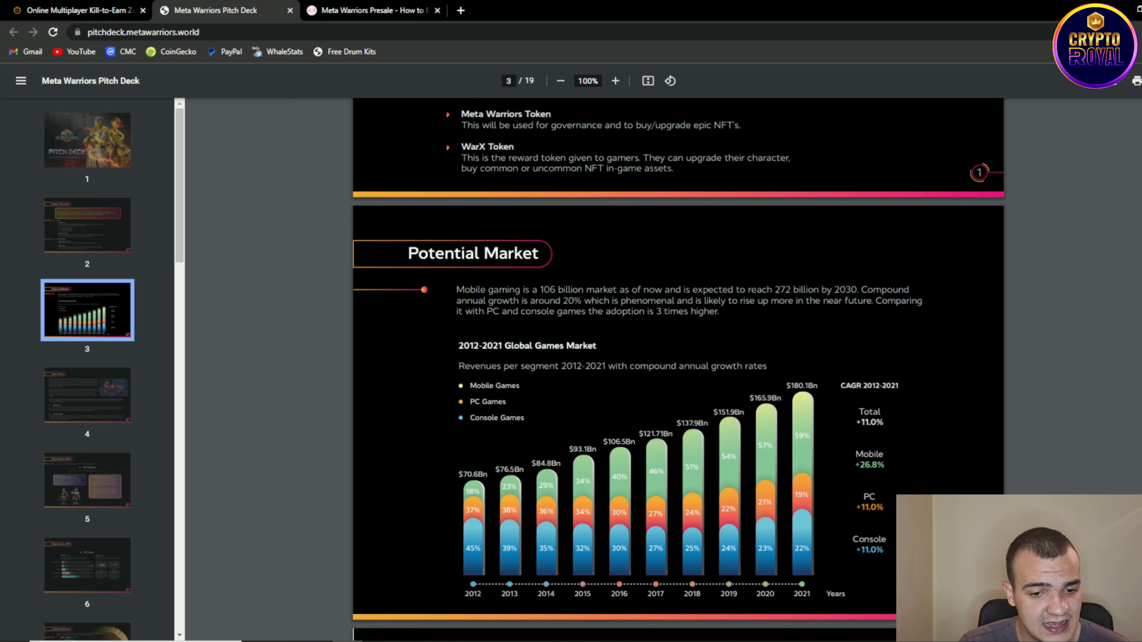
mouse_move(750, 336)
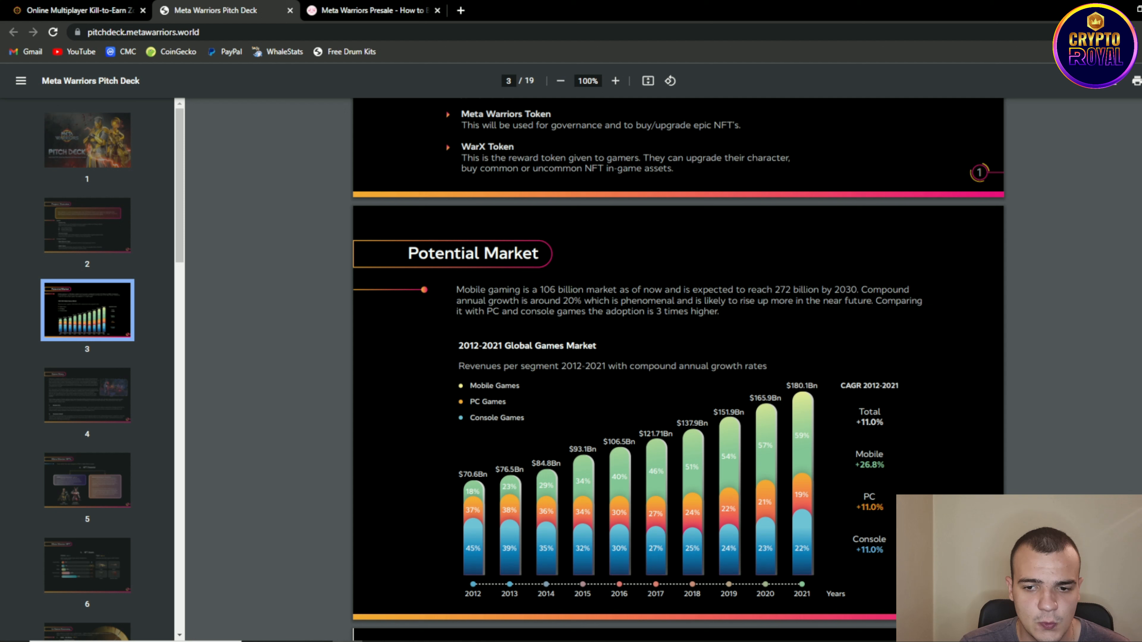
mouse_move(438, 361)
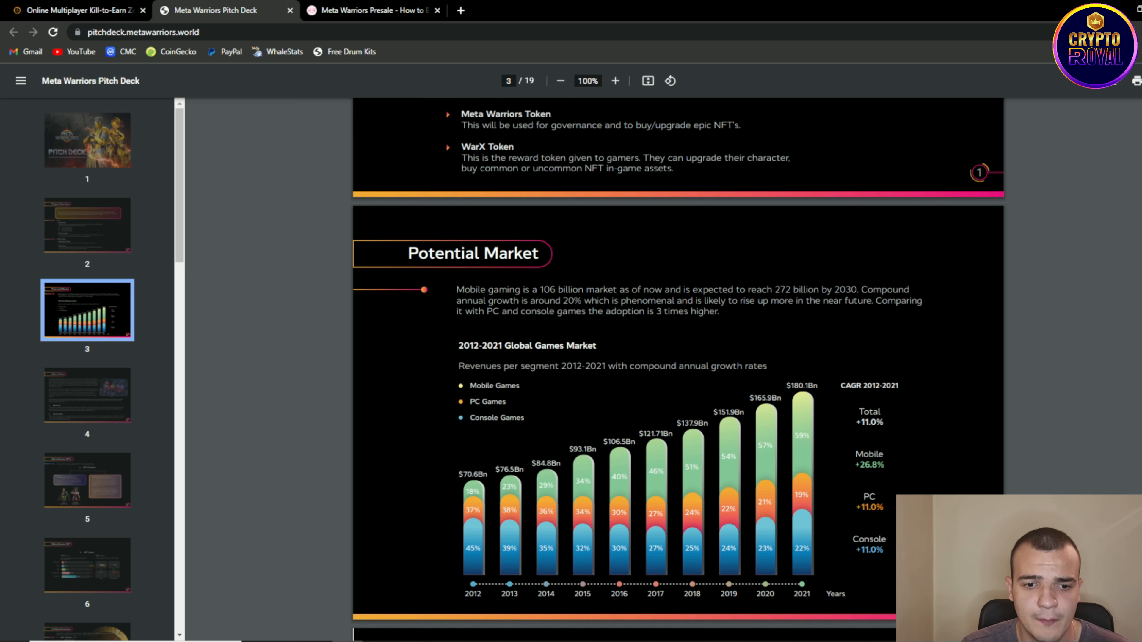
mouse_move(612, 343)
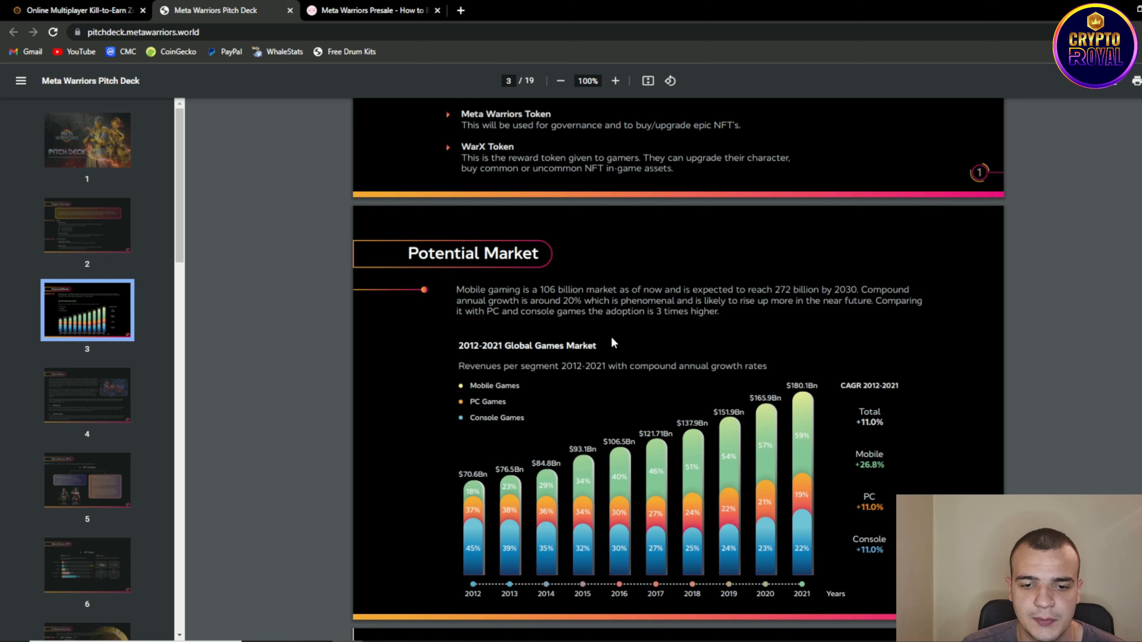
mouse_move(718, 356)
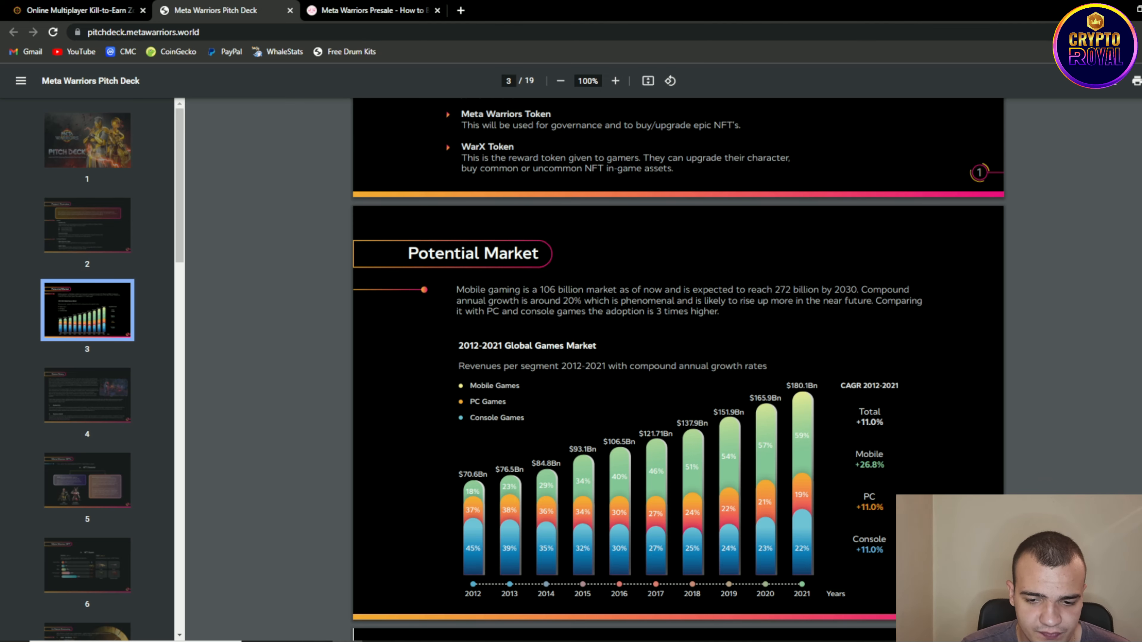
scroll(down, 3)
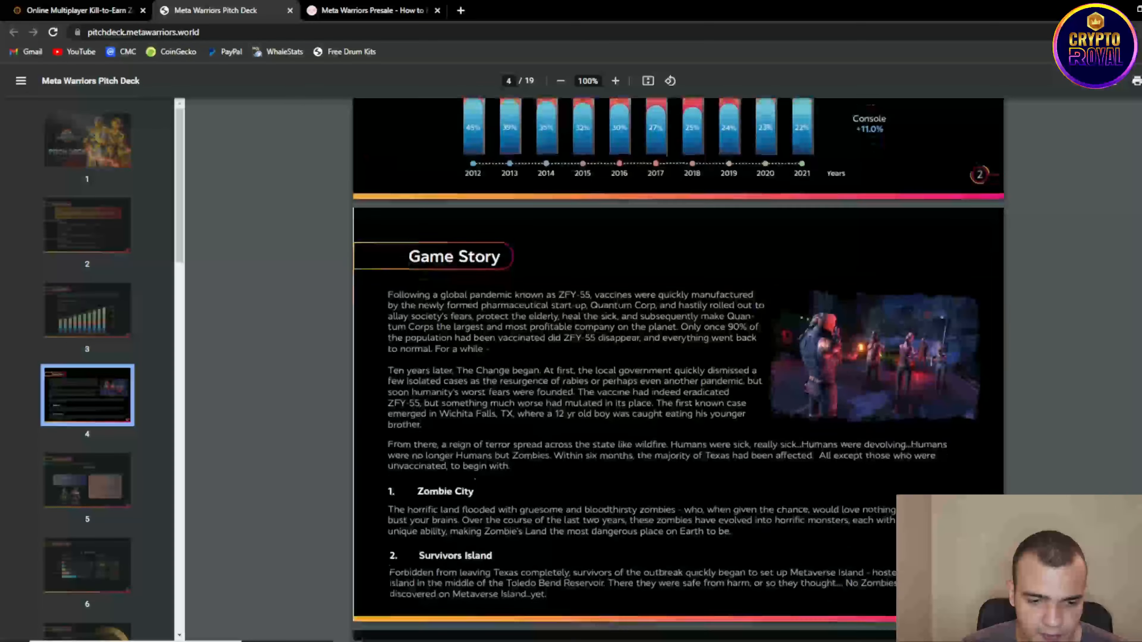
Step: Continue past page 4's Game Story to page 5's Meta Warrior NFTs on Genesis and guest characters
scroll(down, 3)
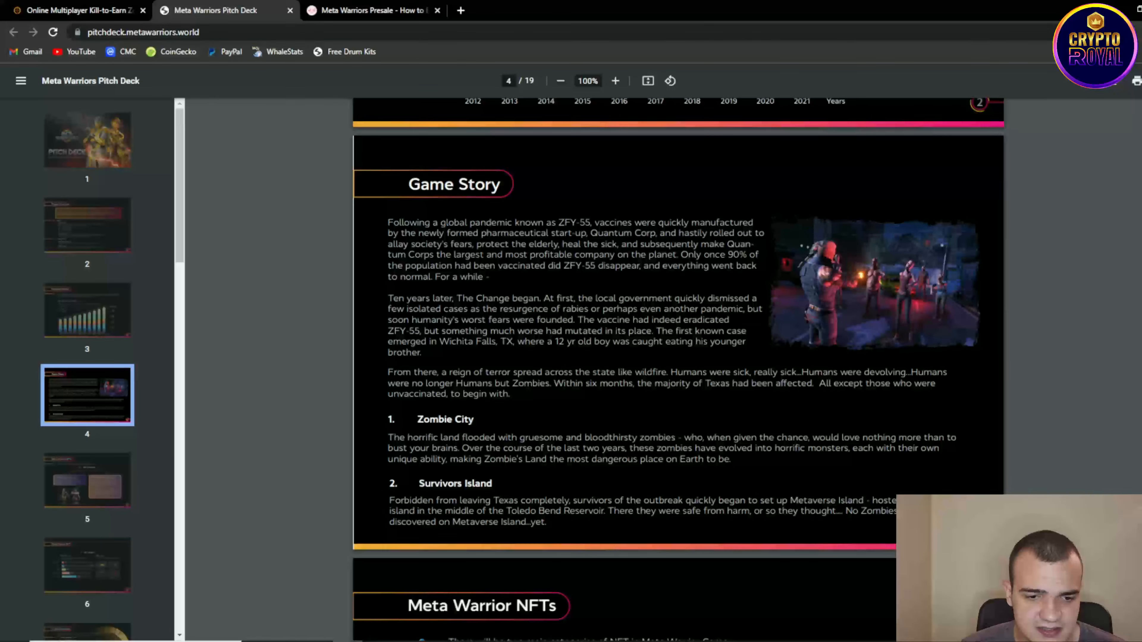
scroll(down, 3)
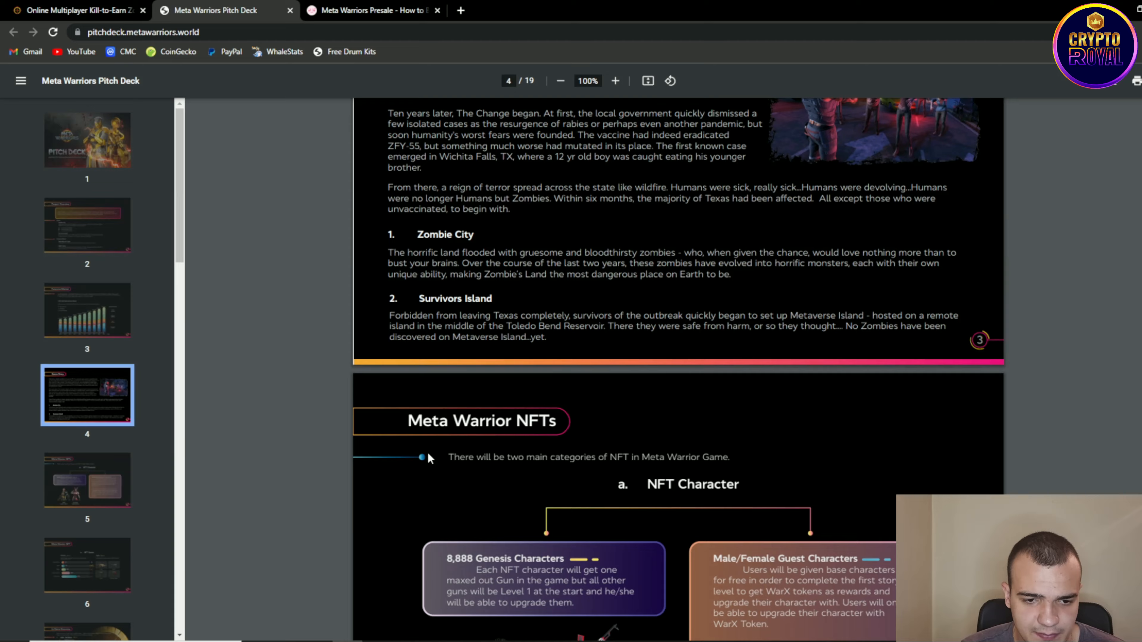
scroll(down, 3)
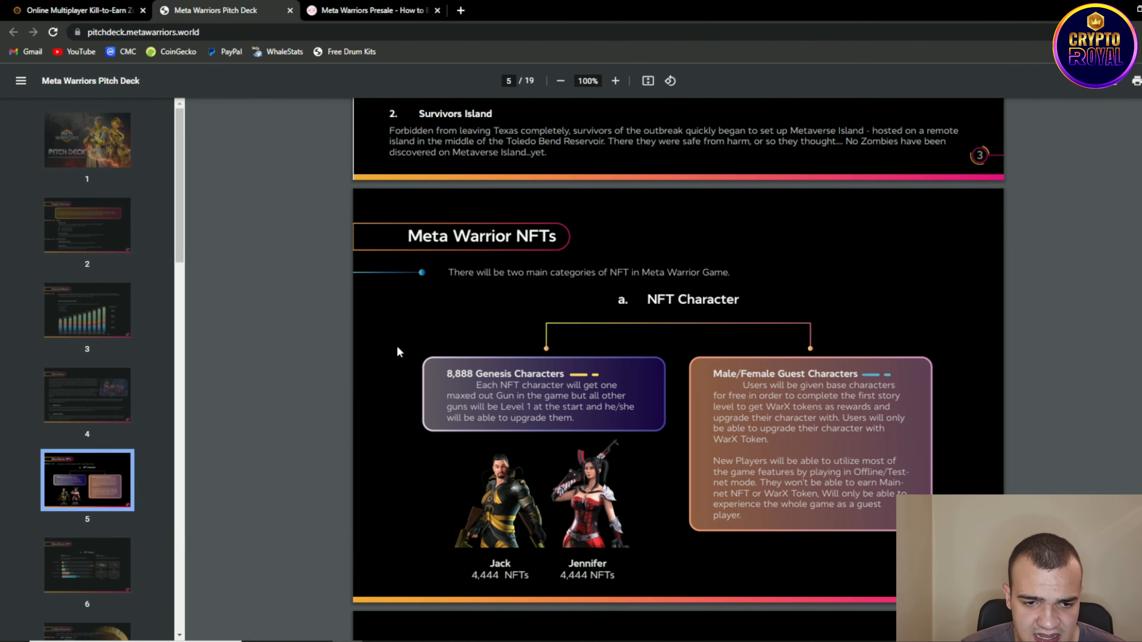
scroll(down, 3)
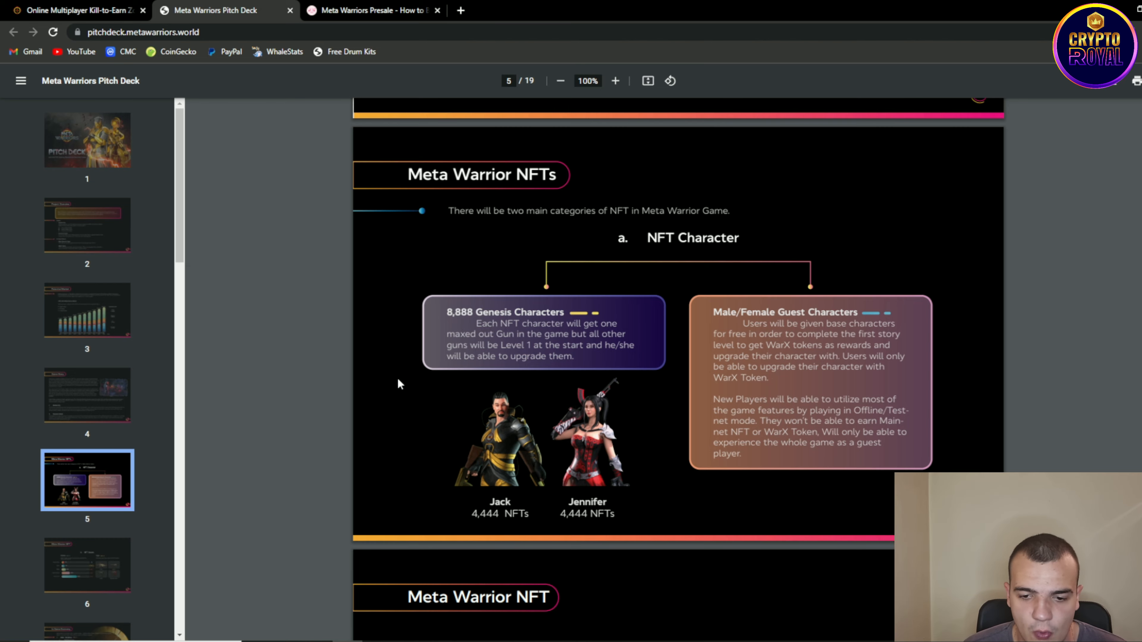
mouse_move(417, 416)
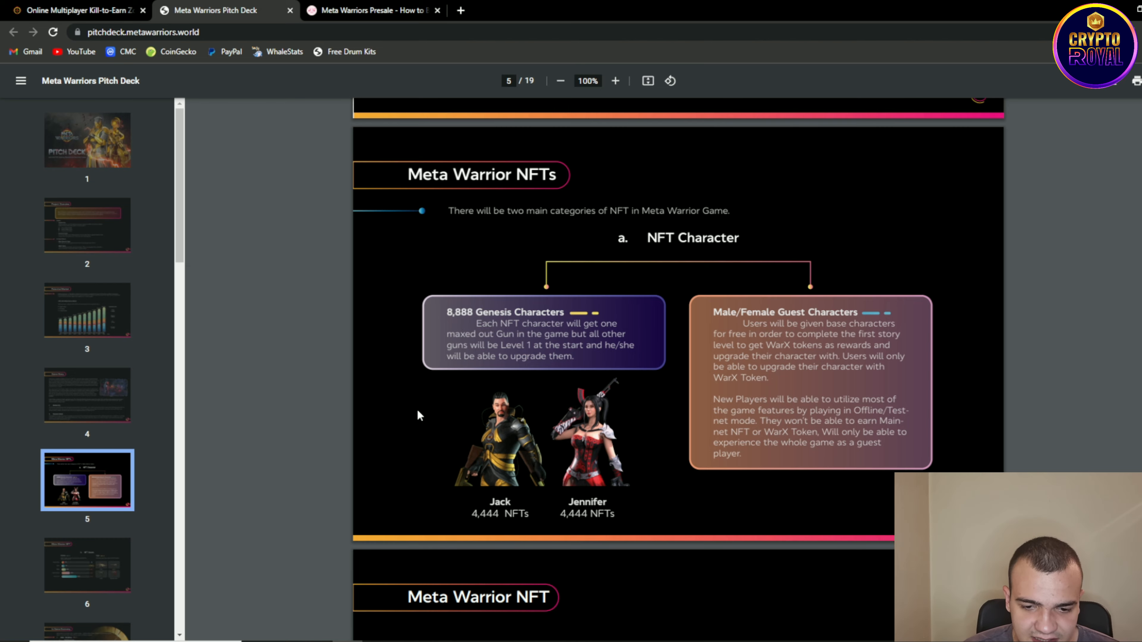
scroll(down, 3)
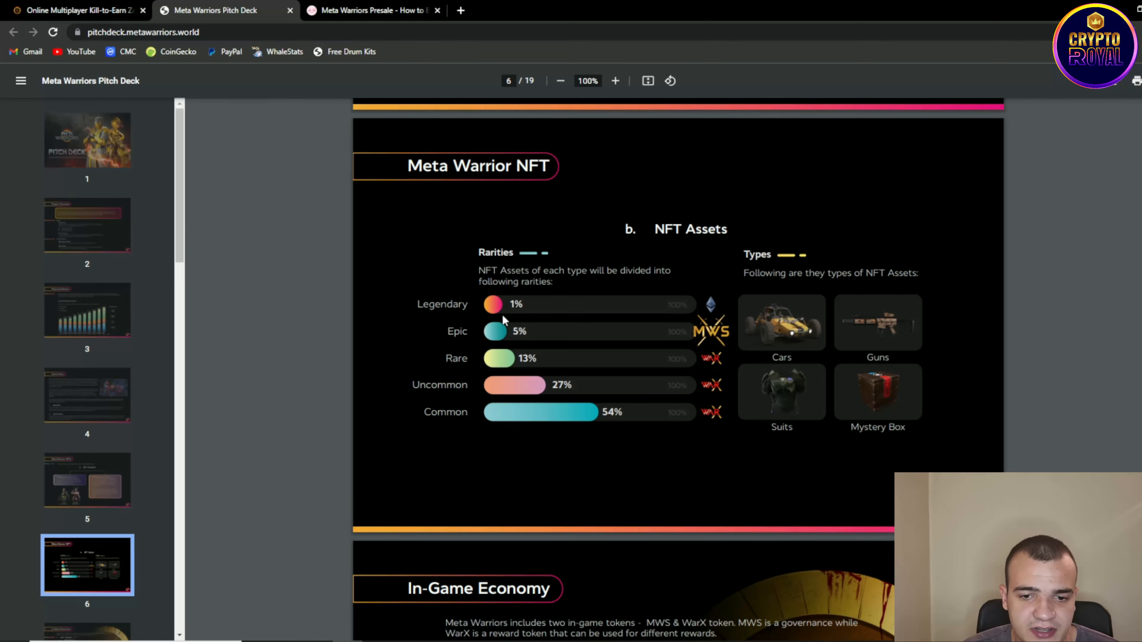
mouse_move(496, 336)
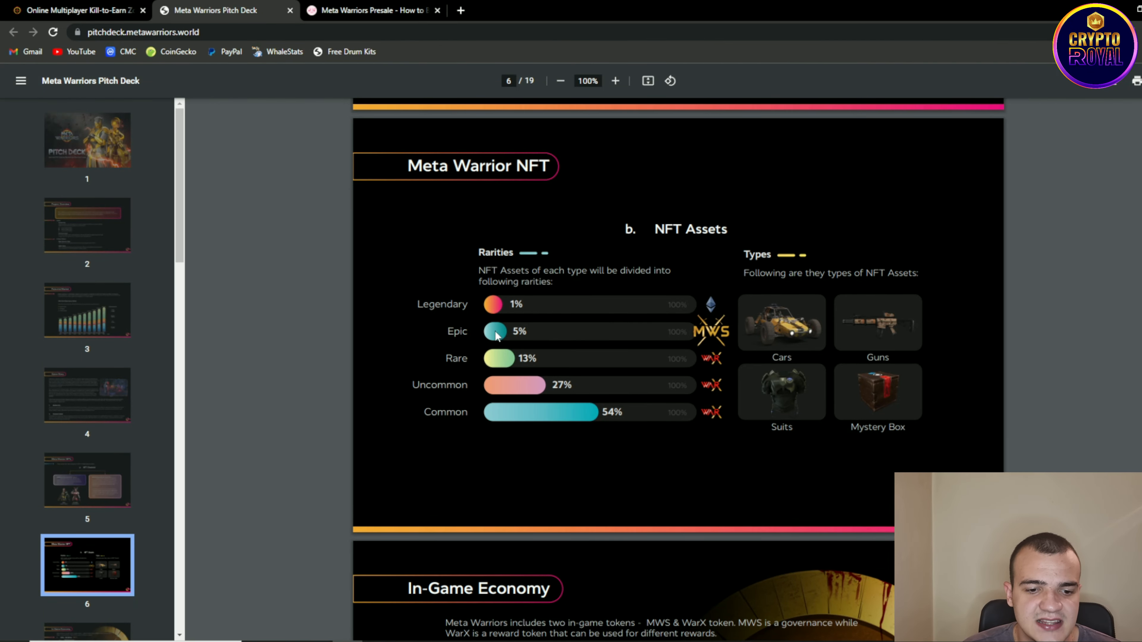
mouse_move(494, 385)
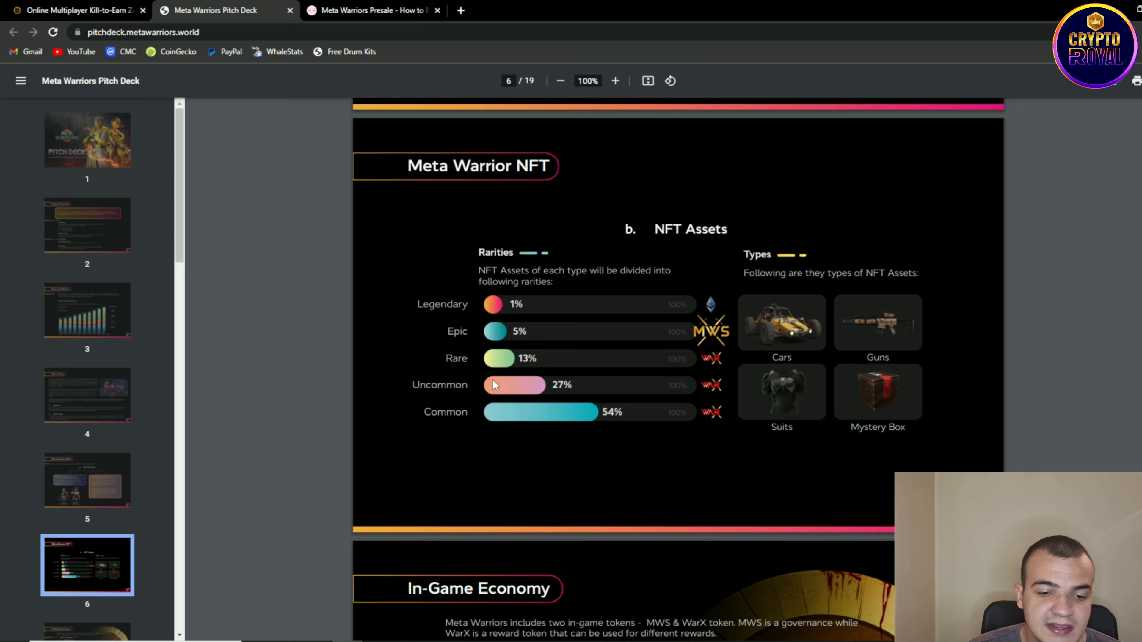
mouse_move(534, 408)
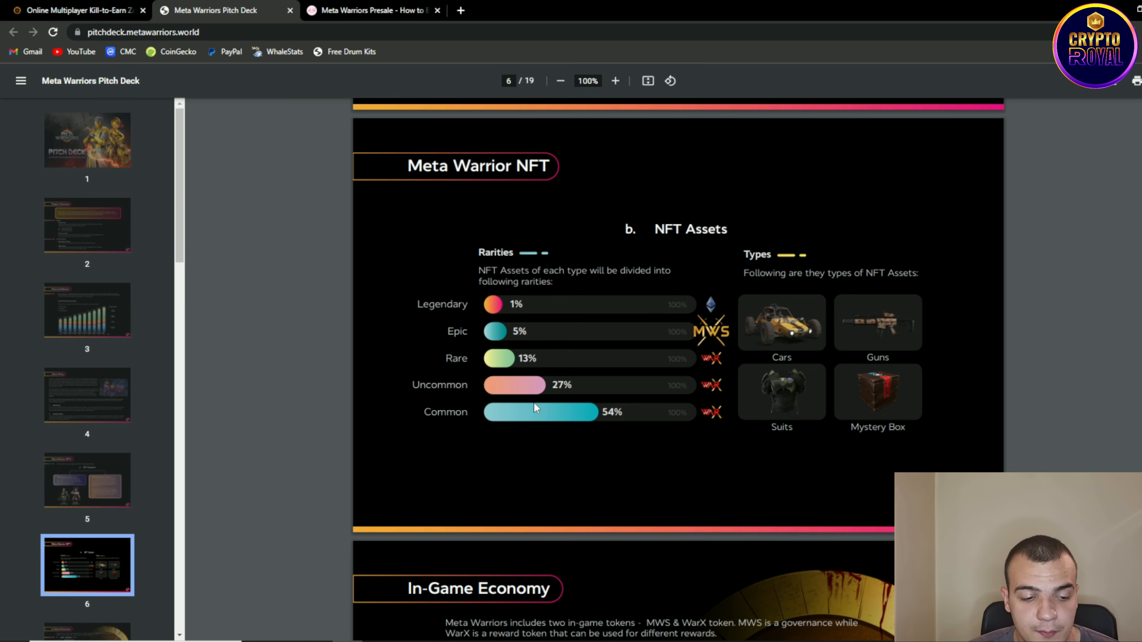
Step: Read through page 6's NFT Assets rarities and types
scroll(down, 3)
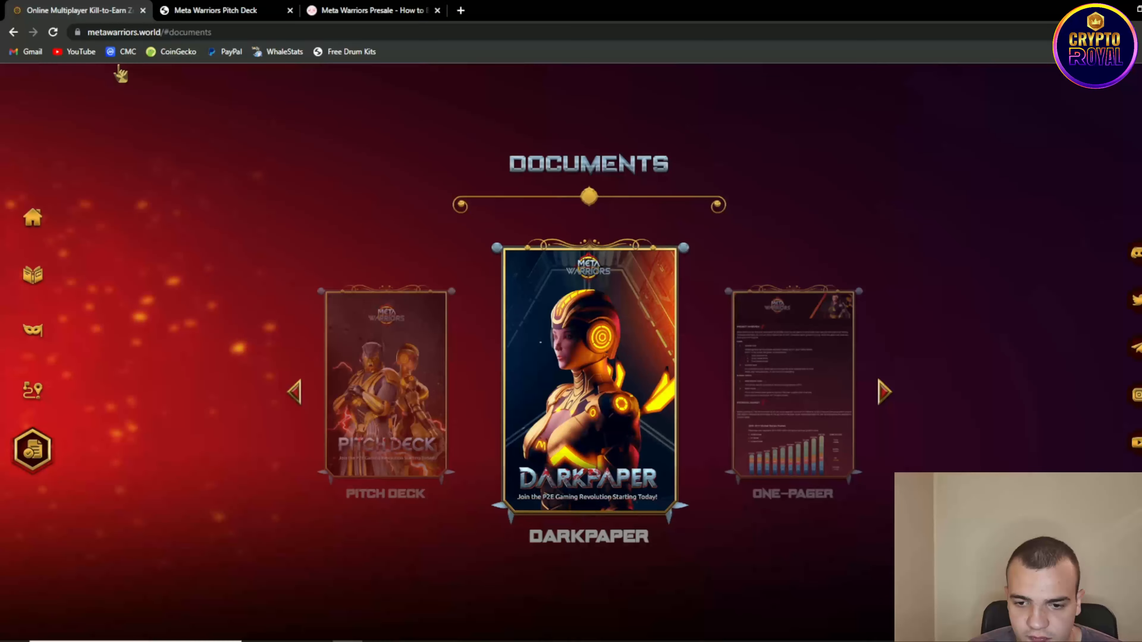
Step: Load the One-Pager PDF and reach its MWS Tokenmetrics allocation chart
click(792, 386)
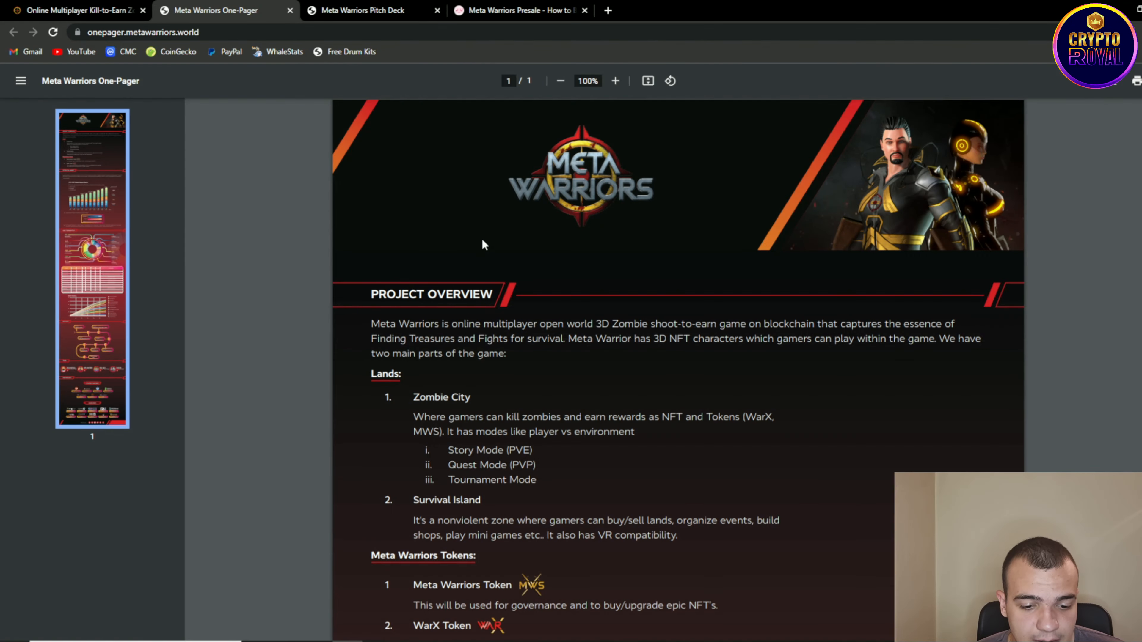
scroll(down, 3)
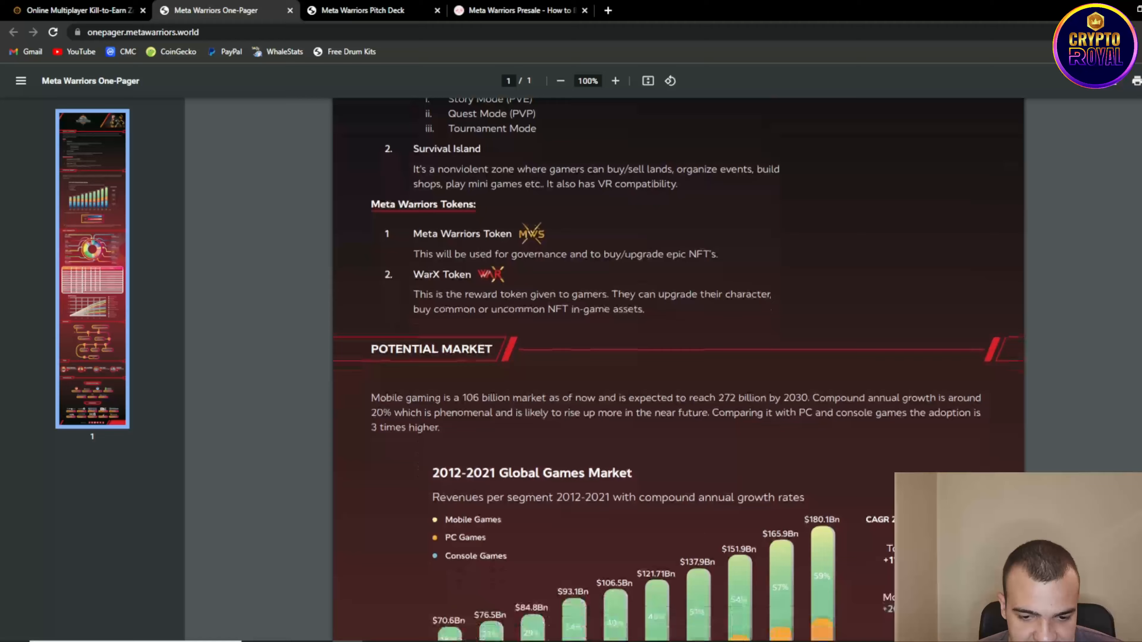
scroll(down, 3)
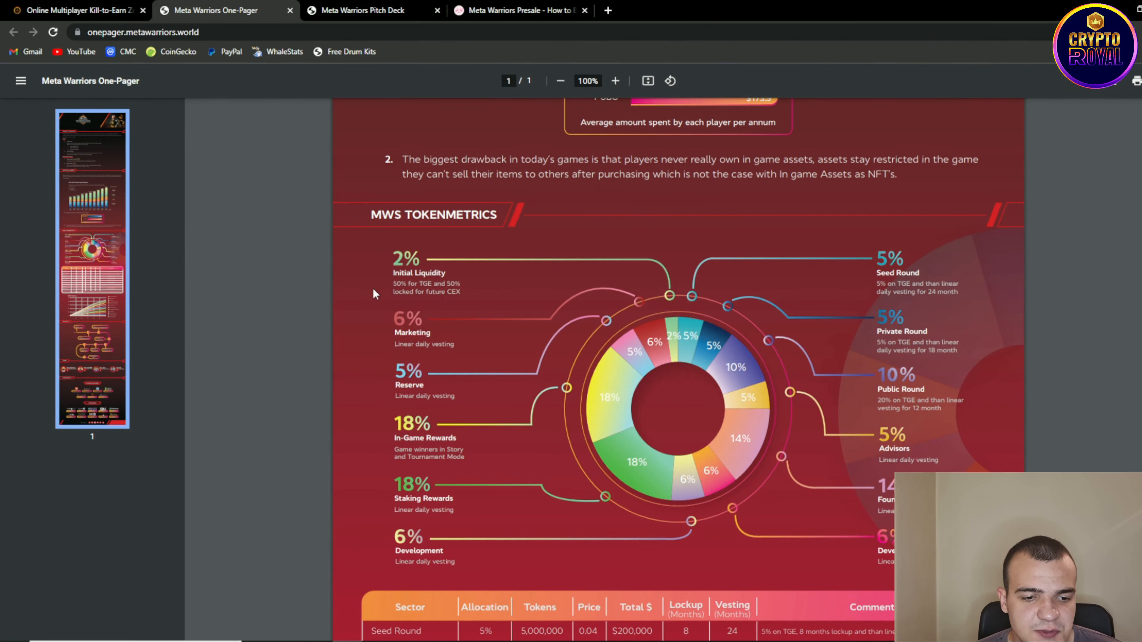
mouse_move(387, 370)
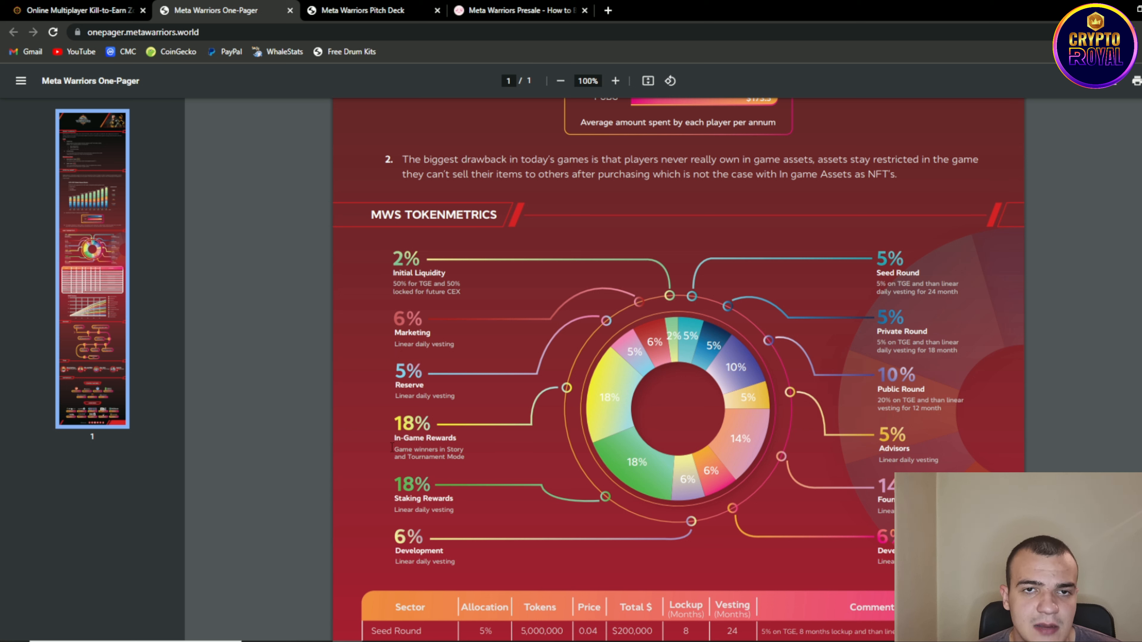
mouse_move(376, 502)
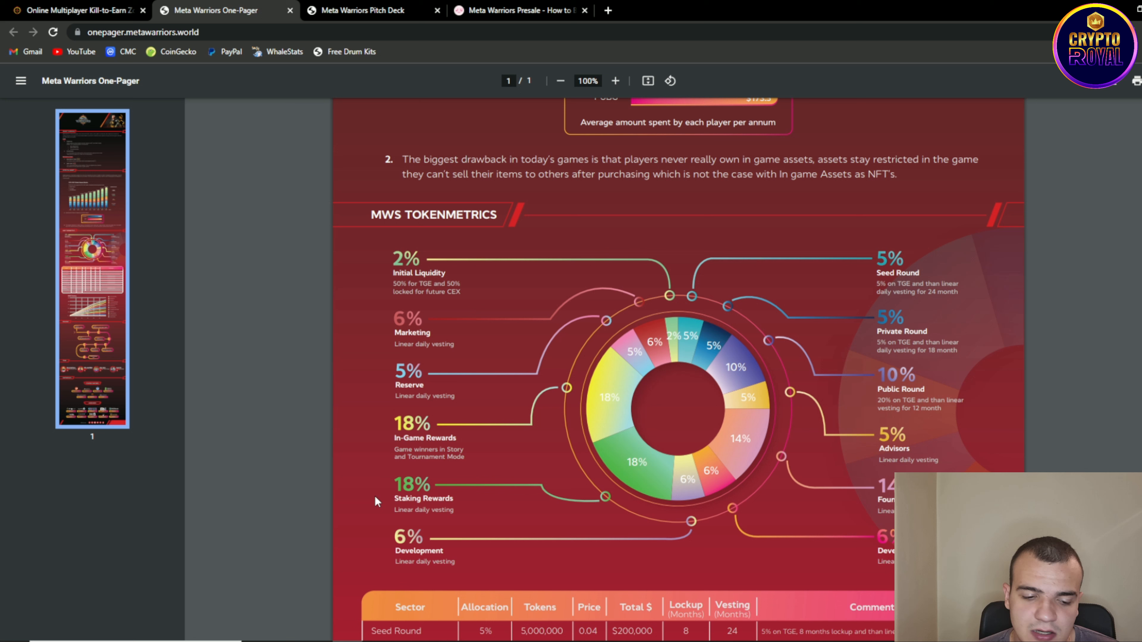
mouse_move(568, 558)
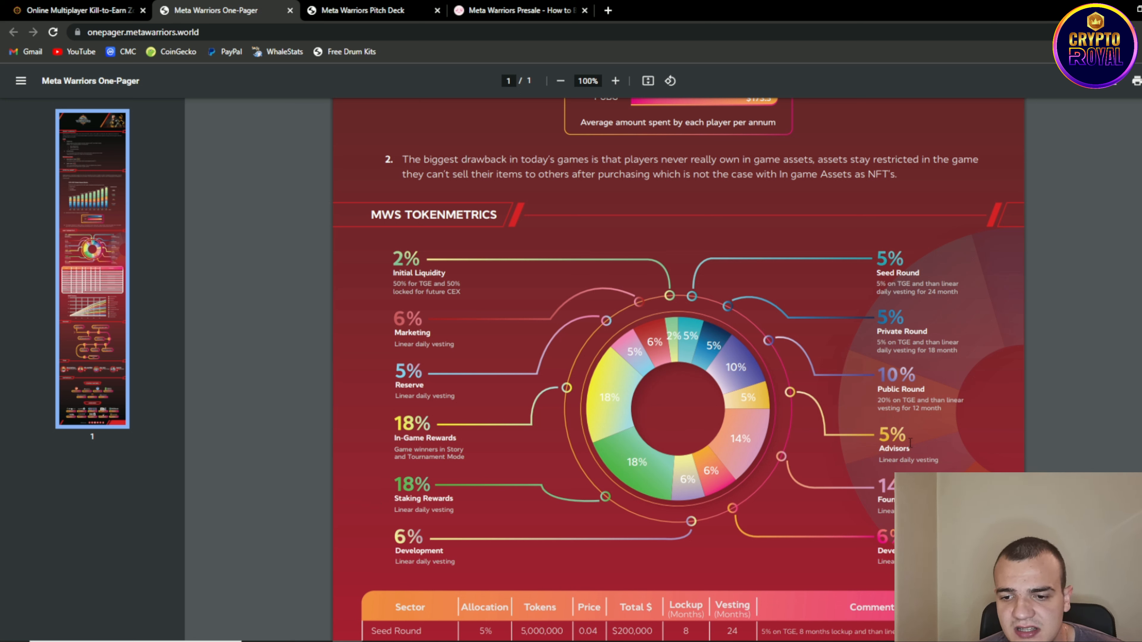
mouse_move(863, 285)
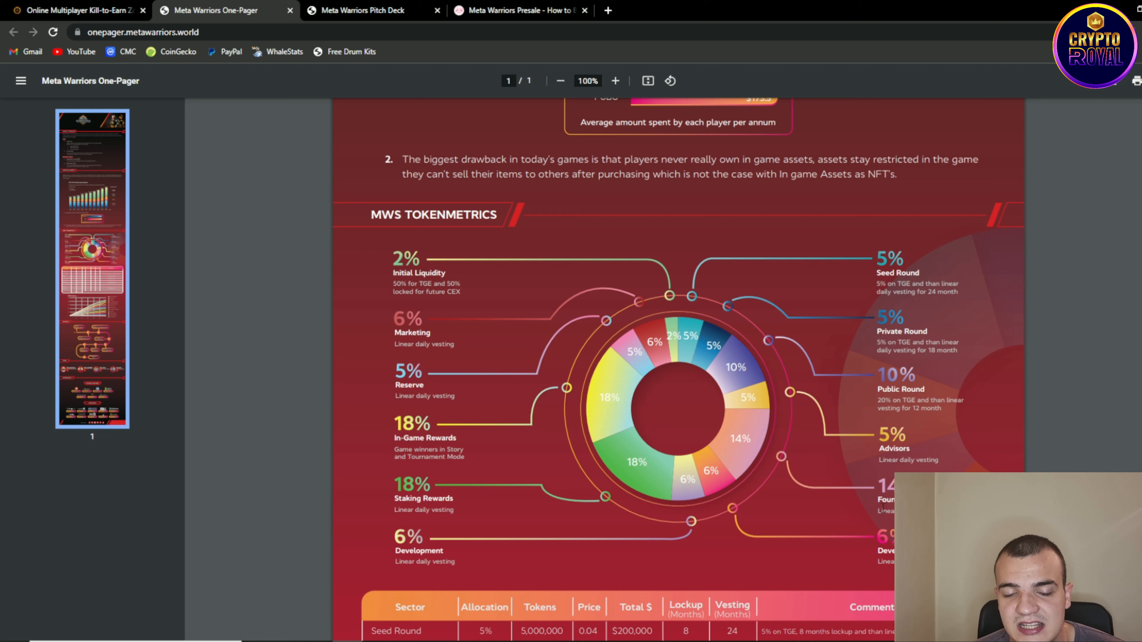
mouse_move(540, 453)
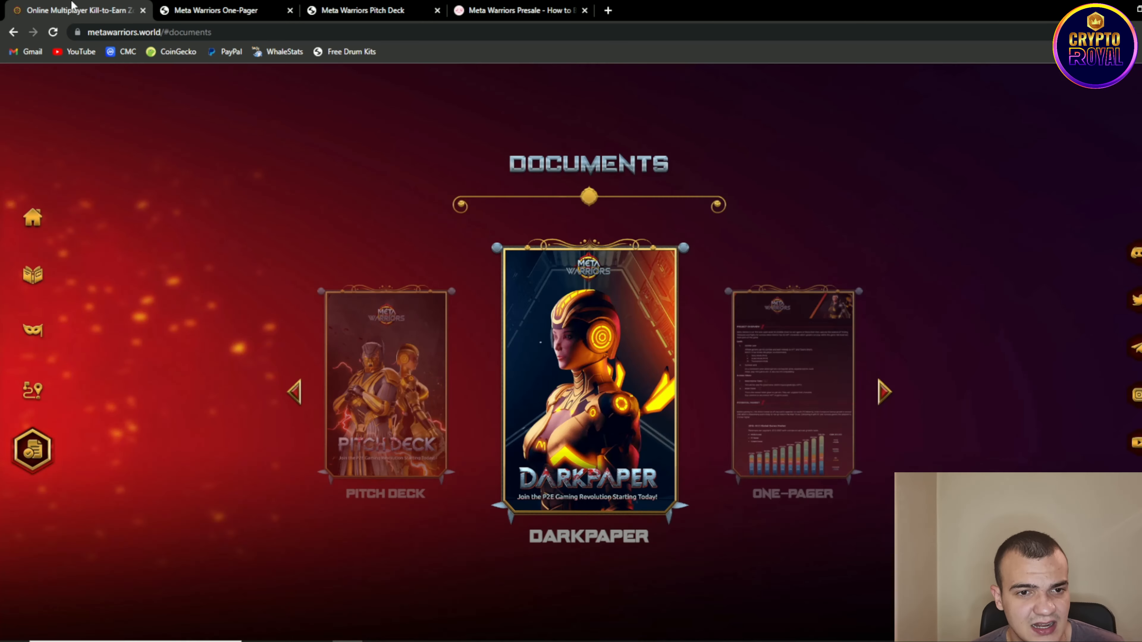
mouse_move(476, 169)
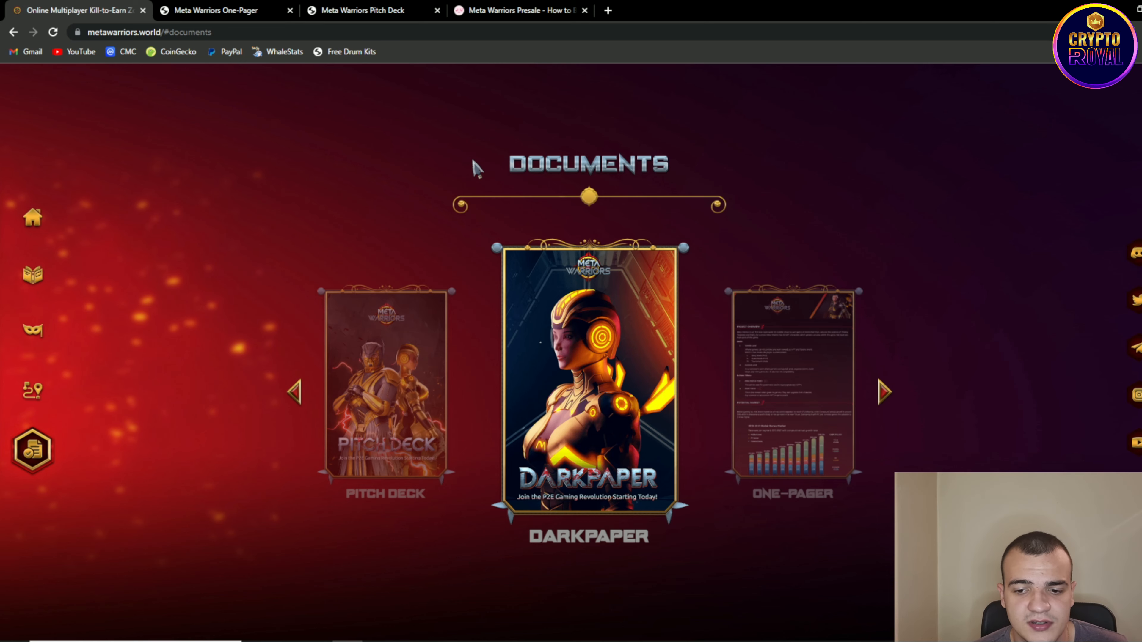
mouse_move(474, 156)
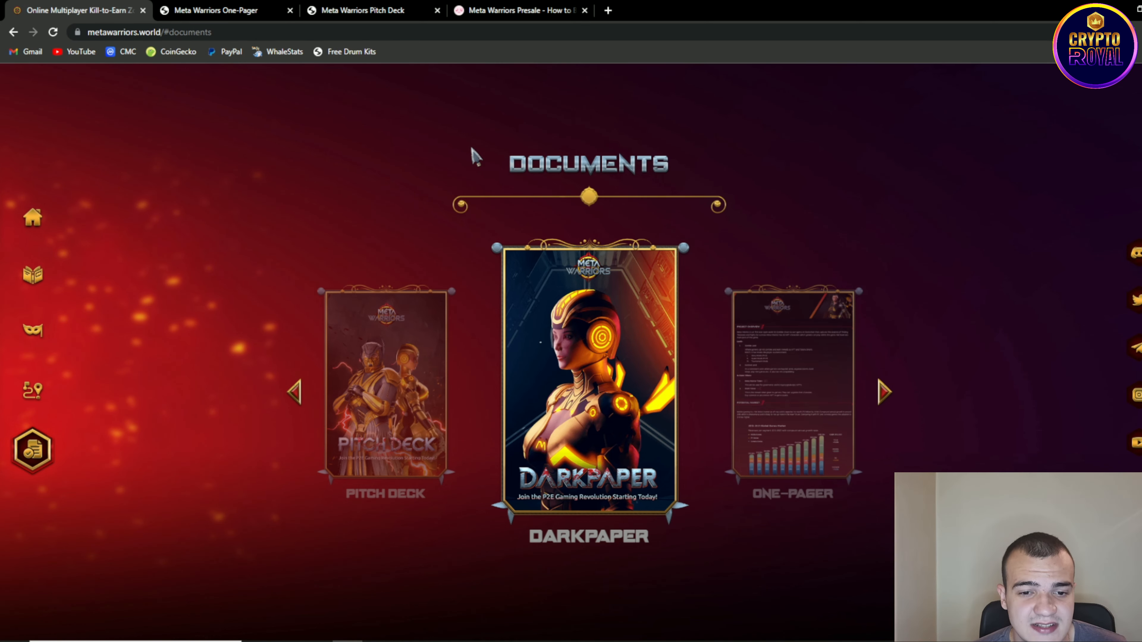
Step: View the canceled PinkSale presale, its blockchain network list and wallet connection options without changing anything
click(517, 11)
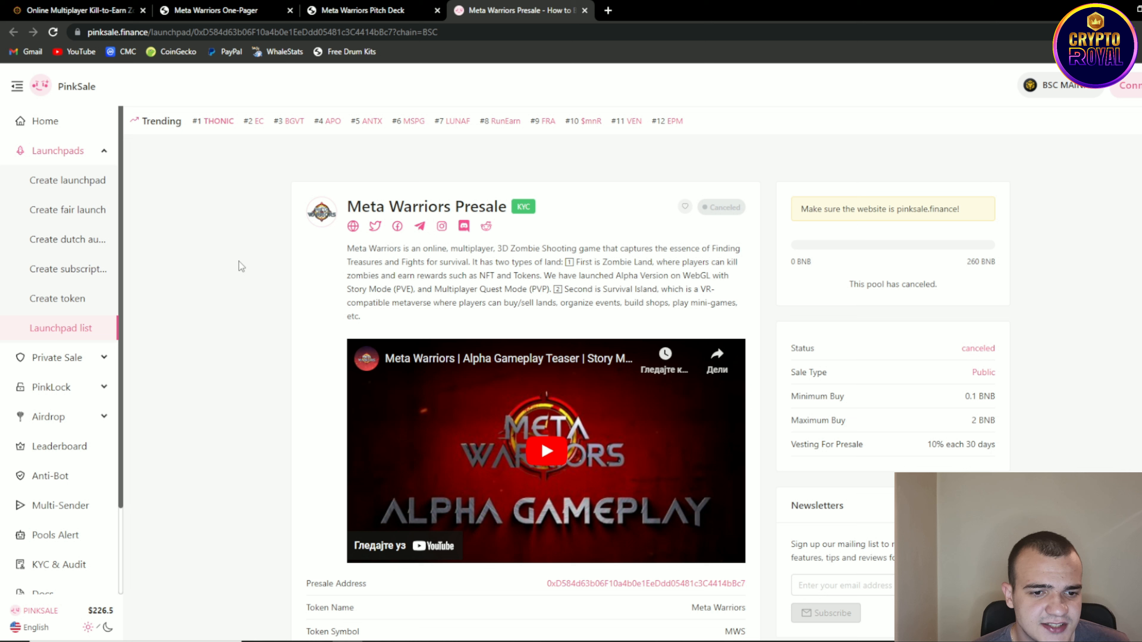
mouse_move(242, 259)
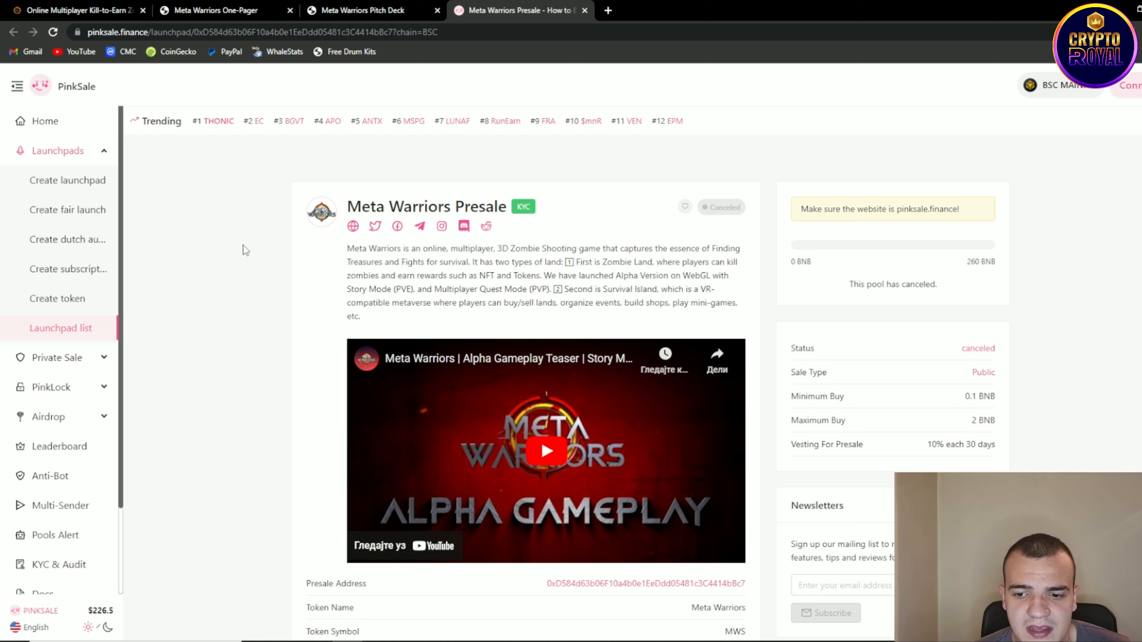
mouse_move(264, 234)
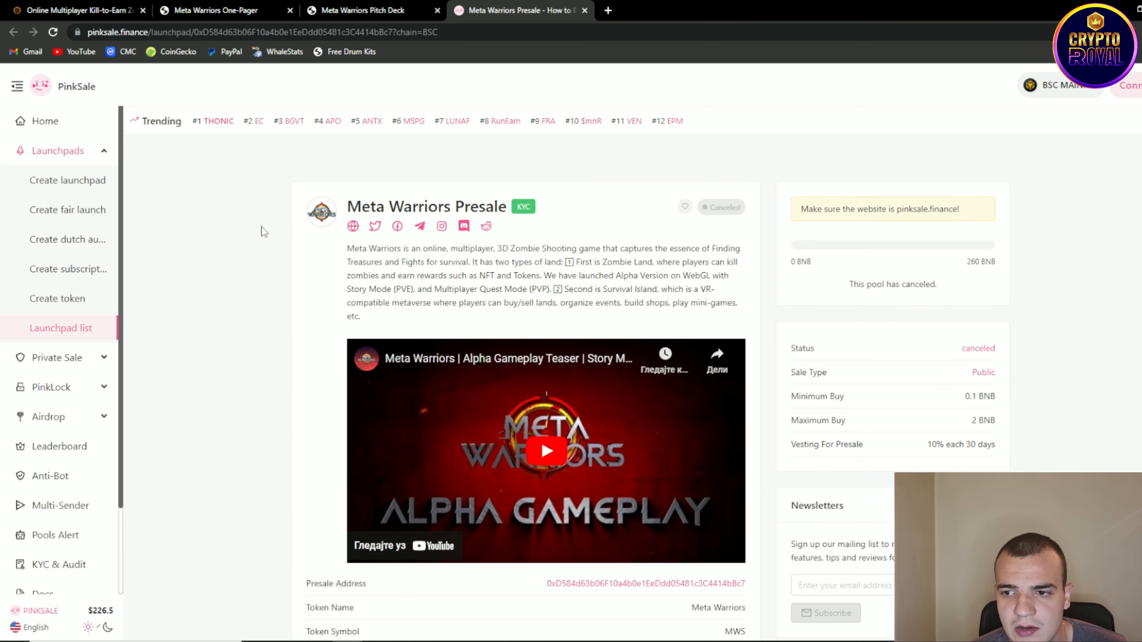
click(1062, 85)
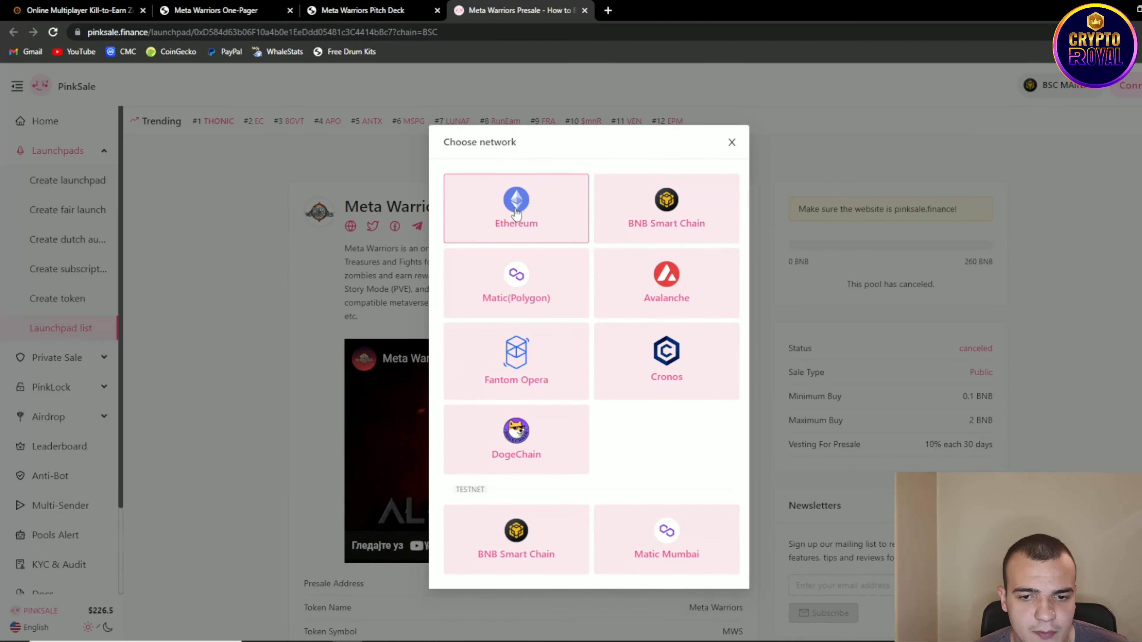
mouse_move(659, 306)
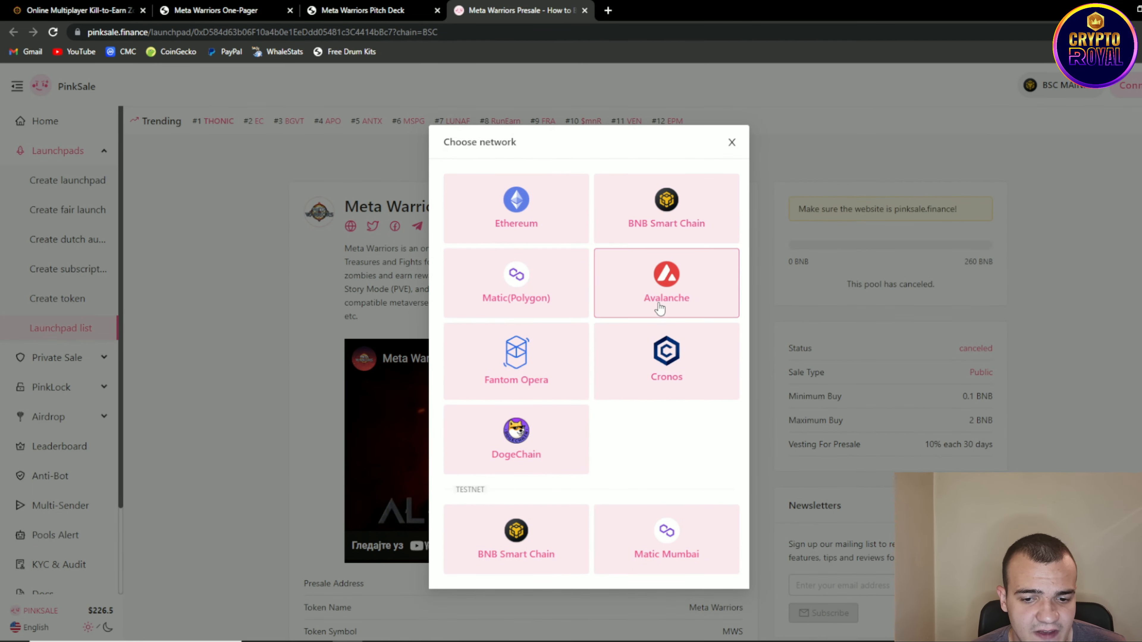
mouse_move(525, 448)
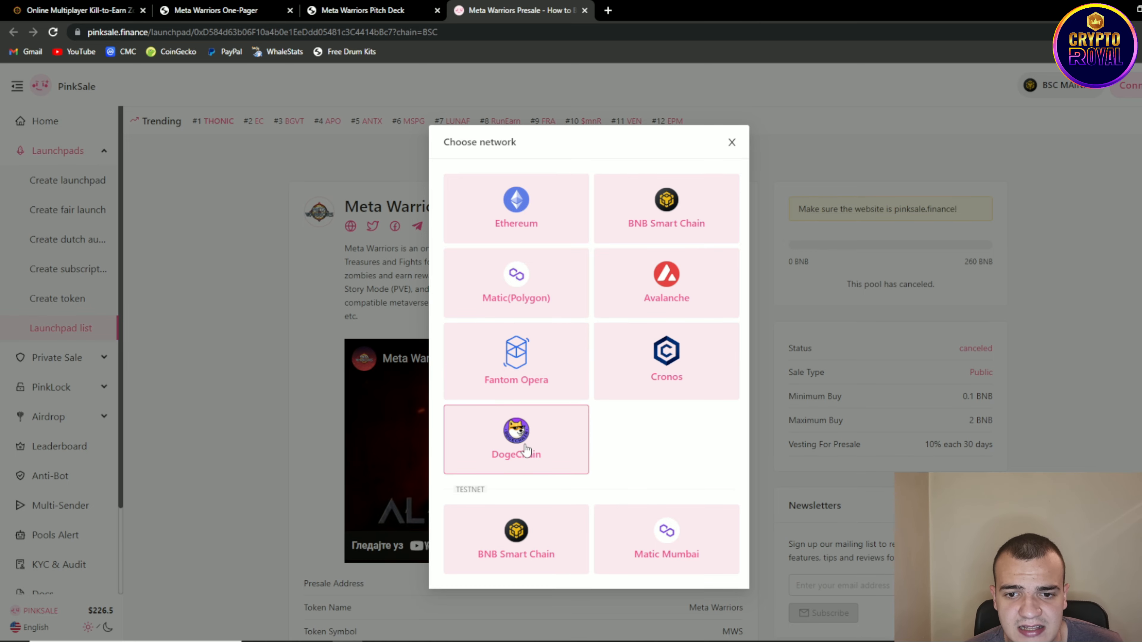
click(731, 142)
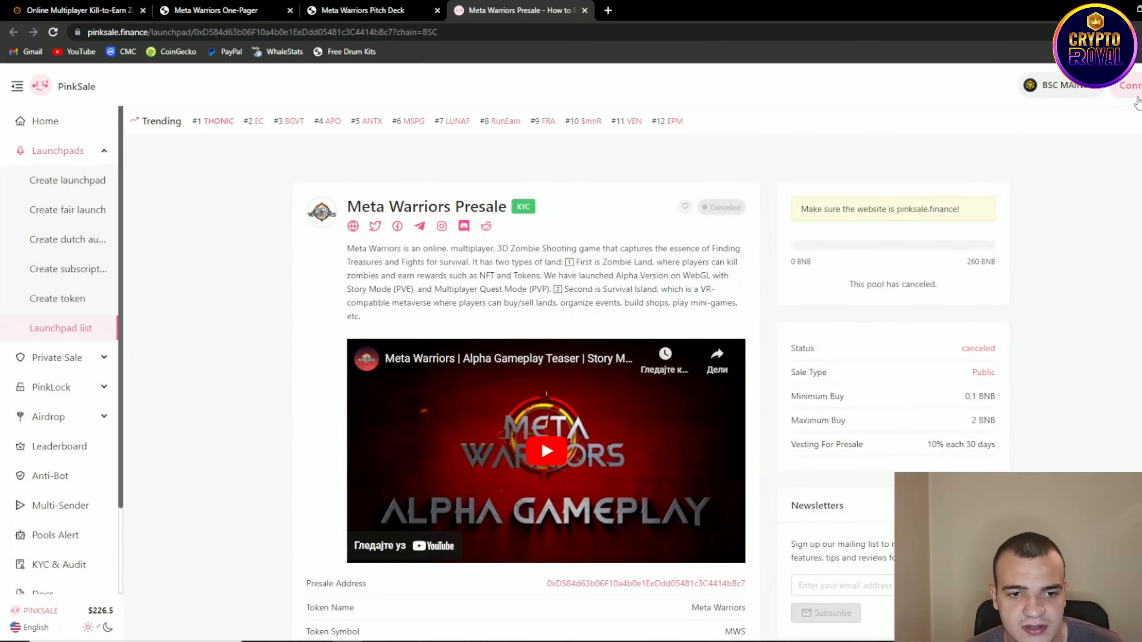
click(1128, 85)
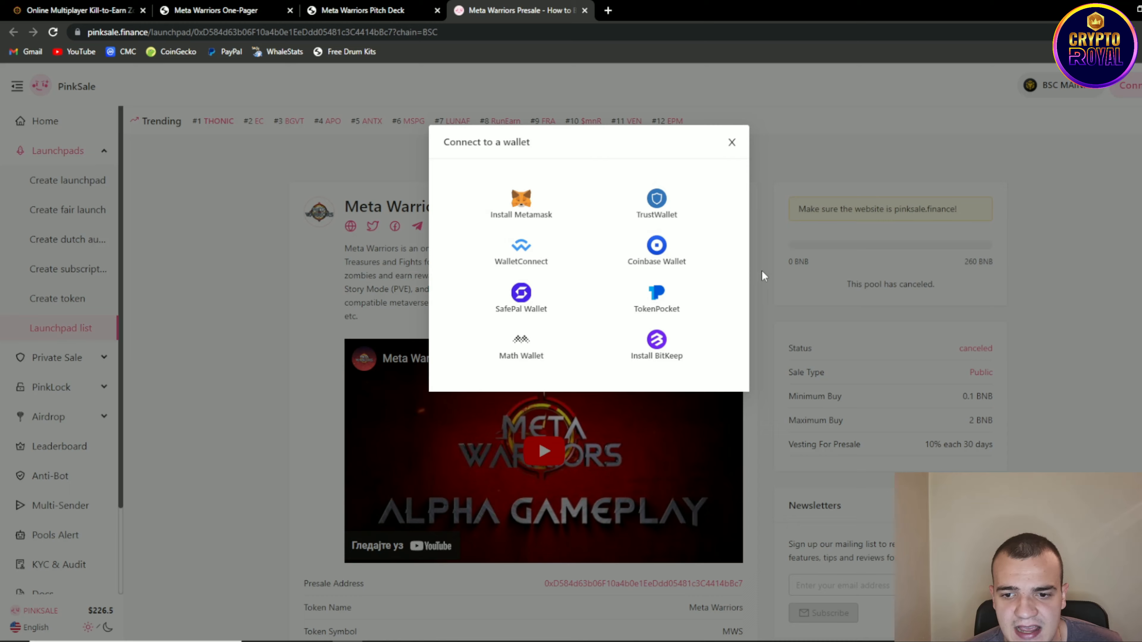
click(731, 142)
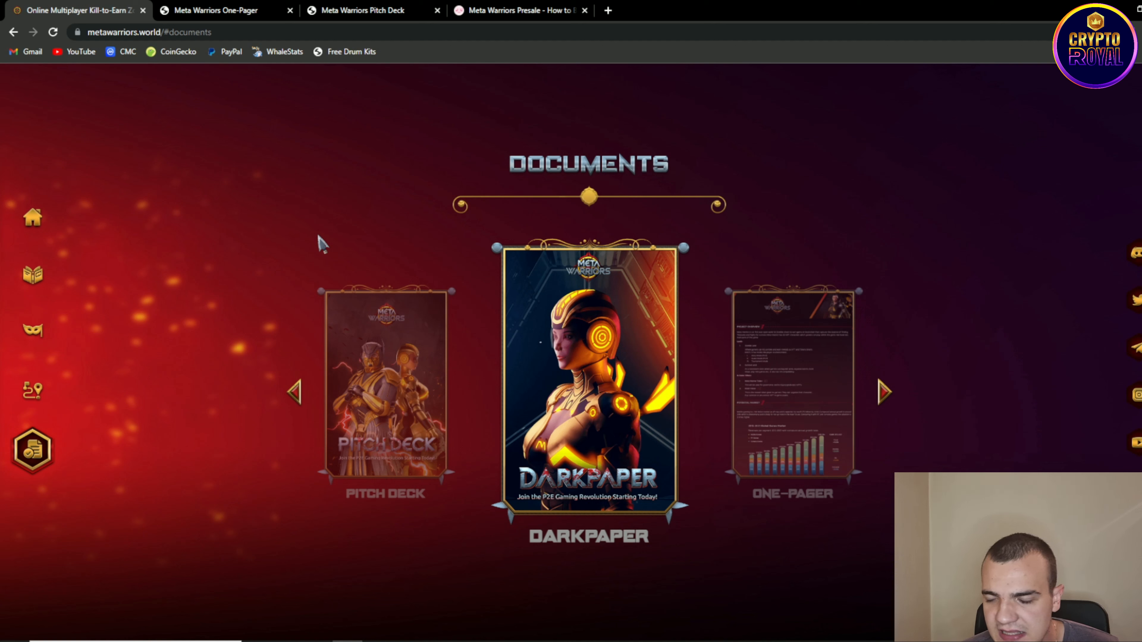
mouse_move(328, 248)
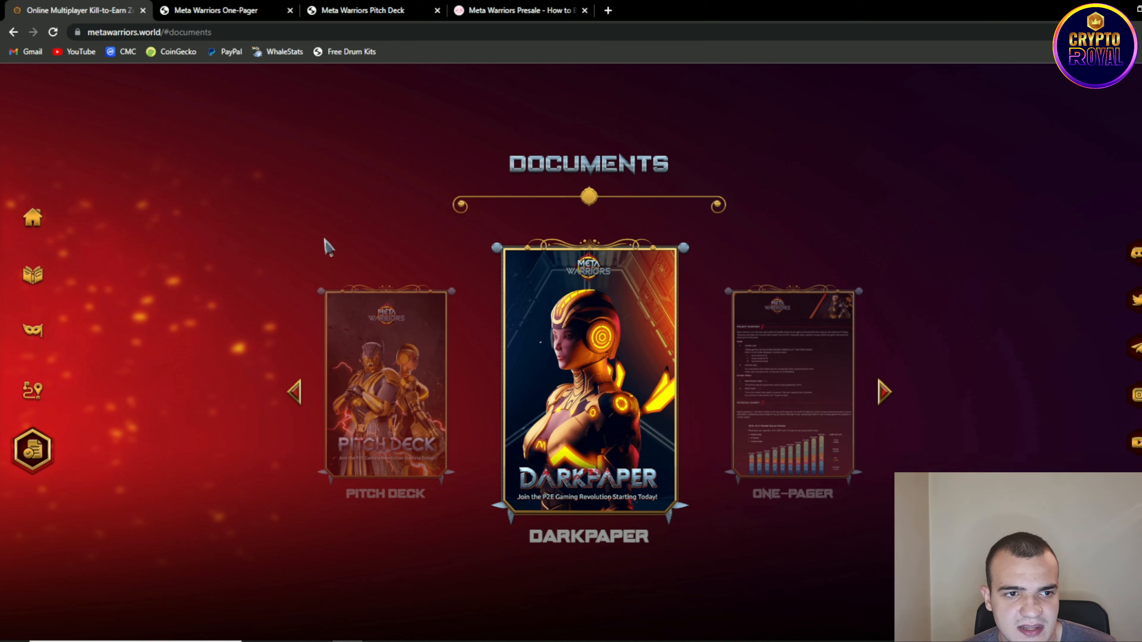
mouse_move(363, 213)
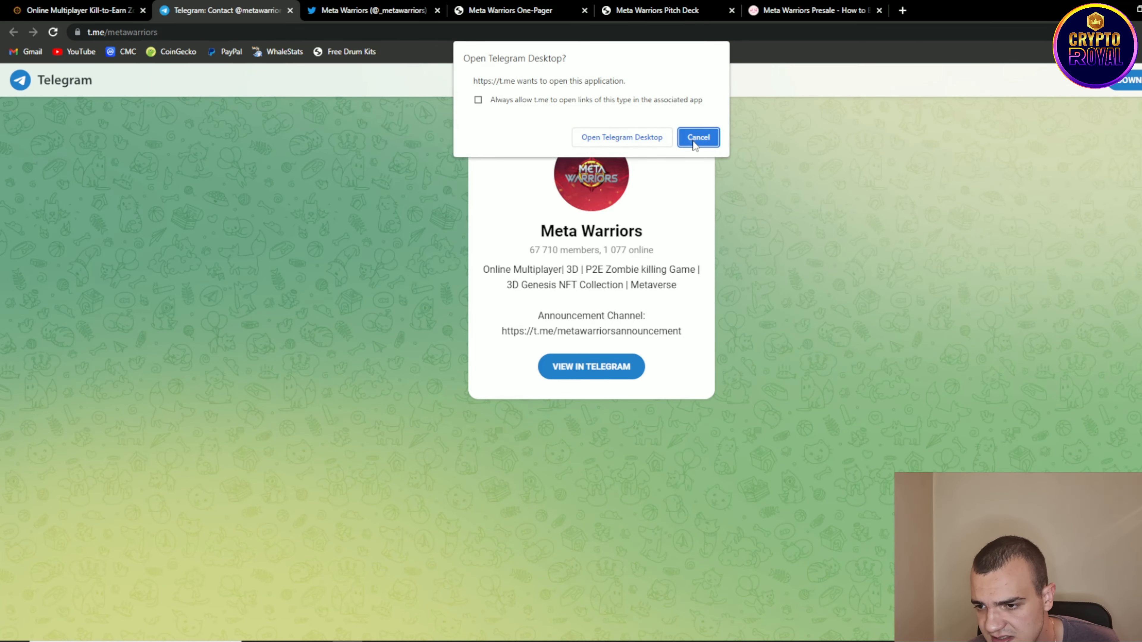
Step: Cancel the Open Telegram Desktop prompt so the Telegram group stays in the browser tab
click(697, 137)
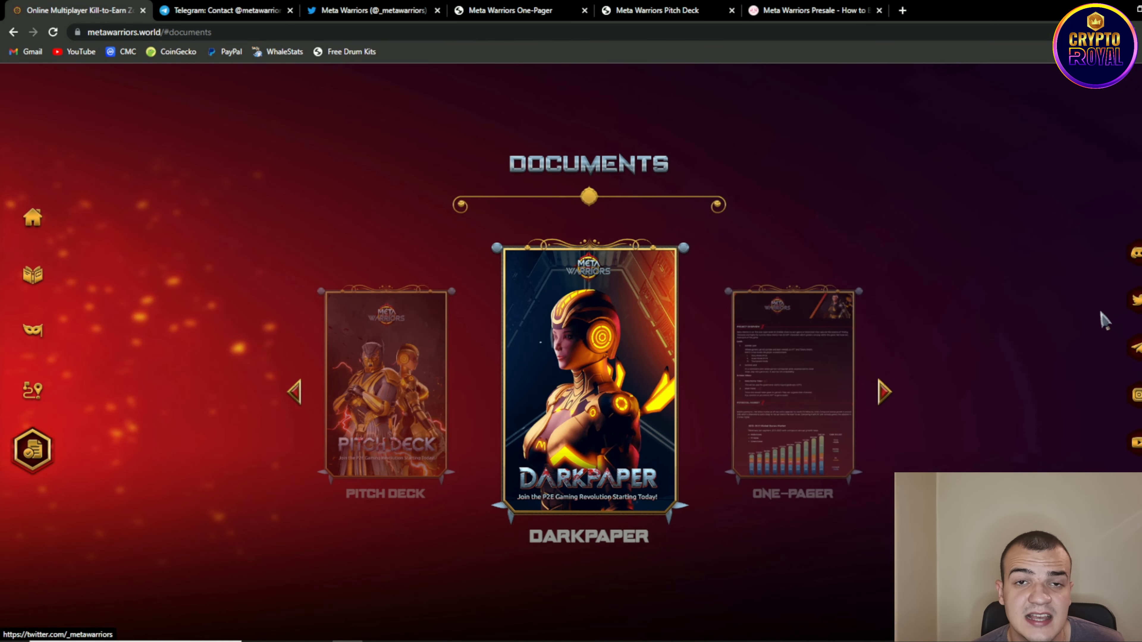
mouse_move(143, 250)
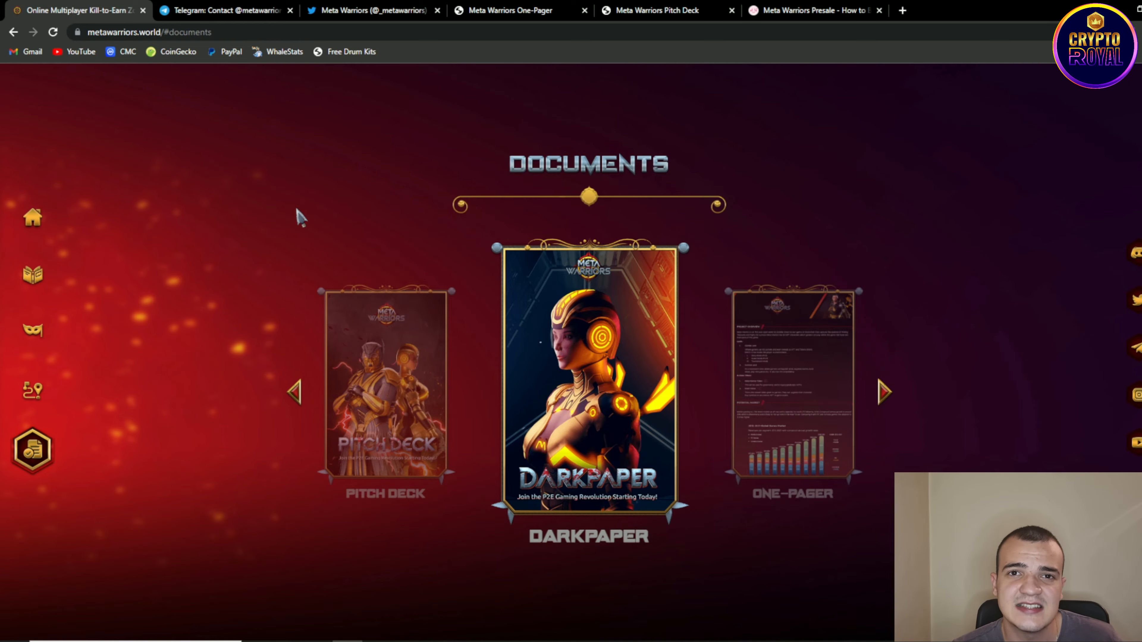
mouse_move(315, 213)
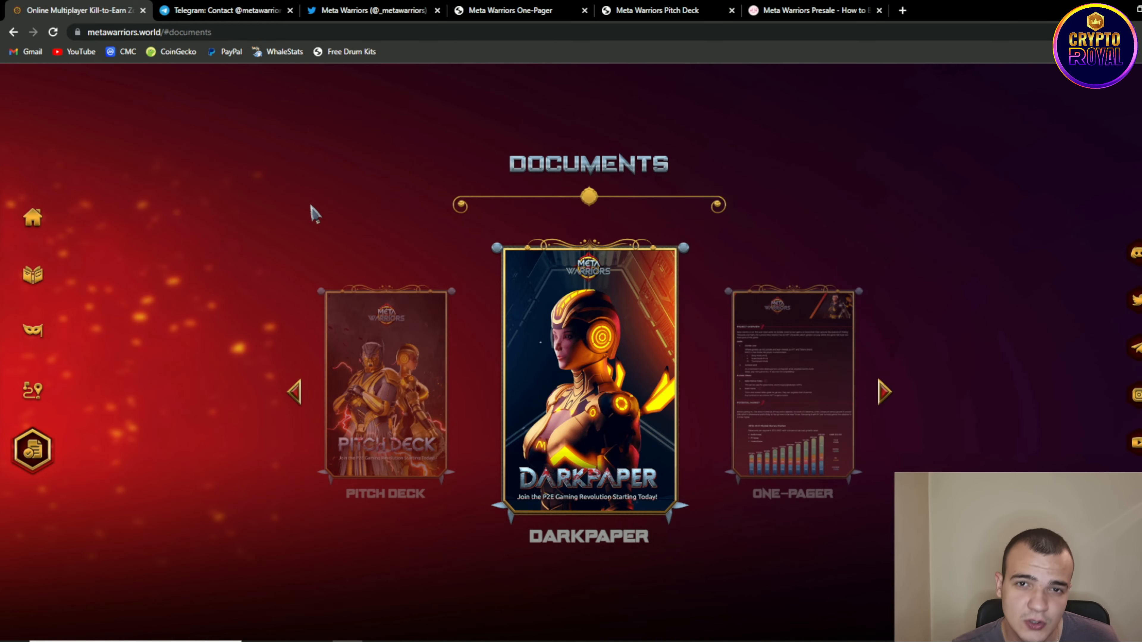